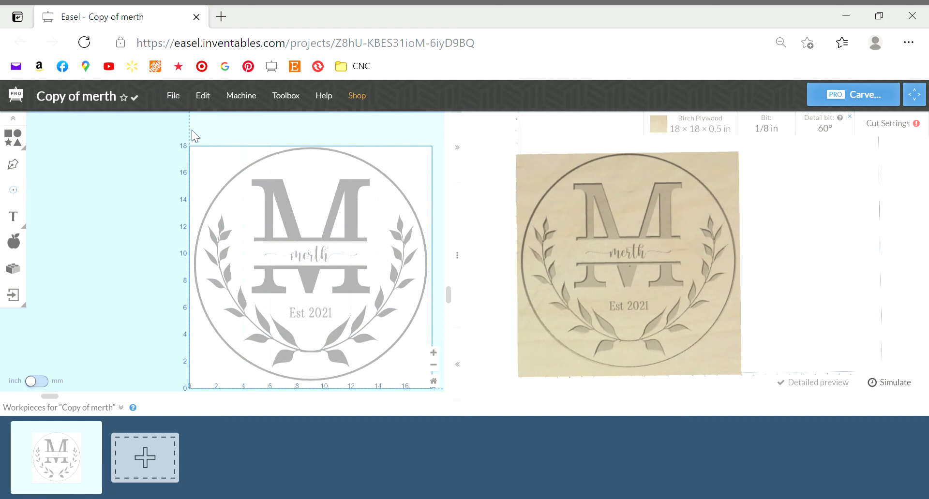
pyautogui.moveTo(145, 349)
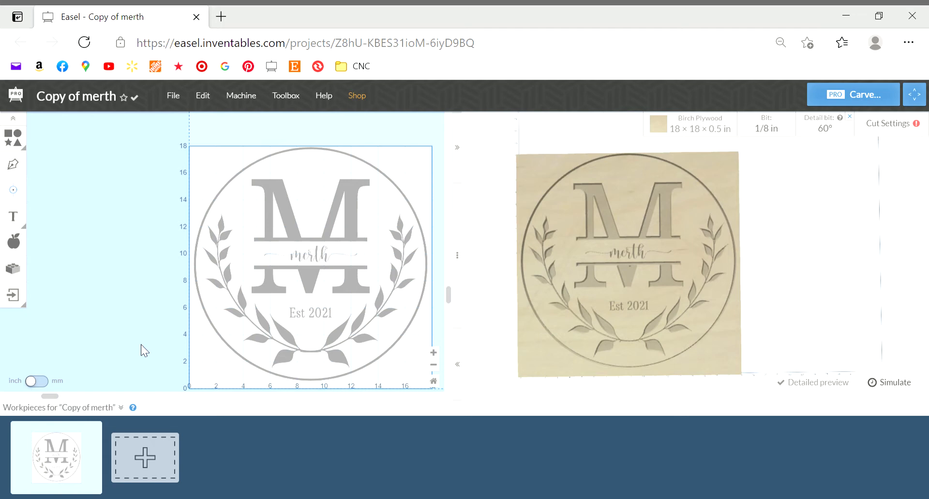
pyautogui.moveTo(113, 356)
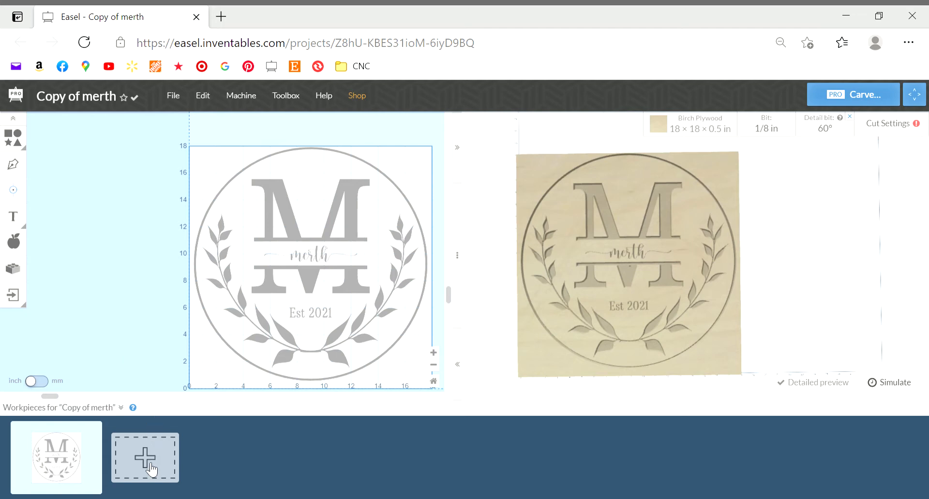
pyautogui.moveTo(212, 288)
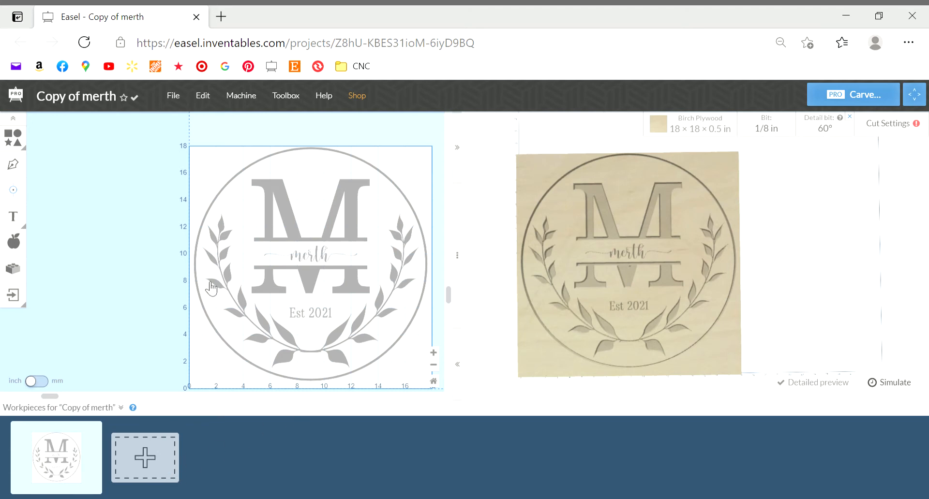
# - Add a blank workpiece and size its circle to 17 in with locked proportions, cut outside the path
pyautogui.click(145, 457)
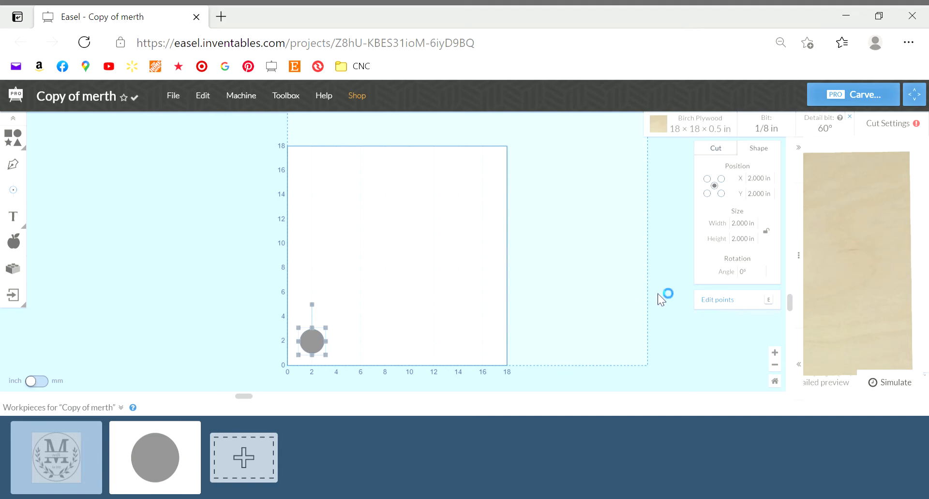
pyautogui.click(766, 231)
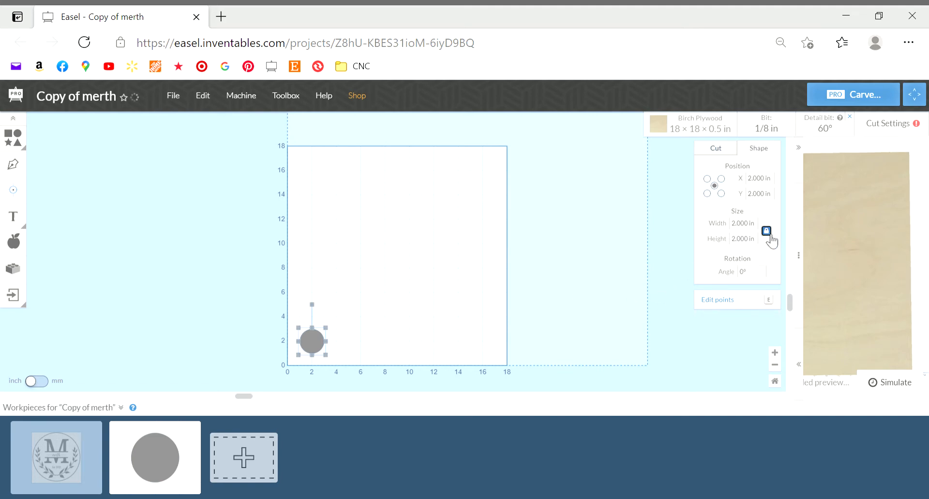
pyautogui.click(741, 223)
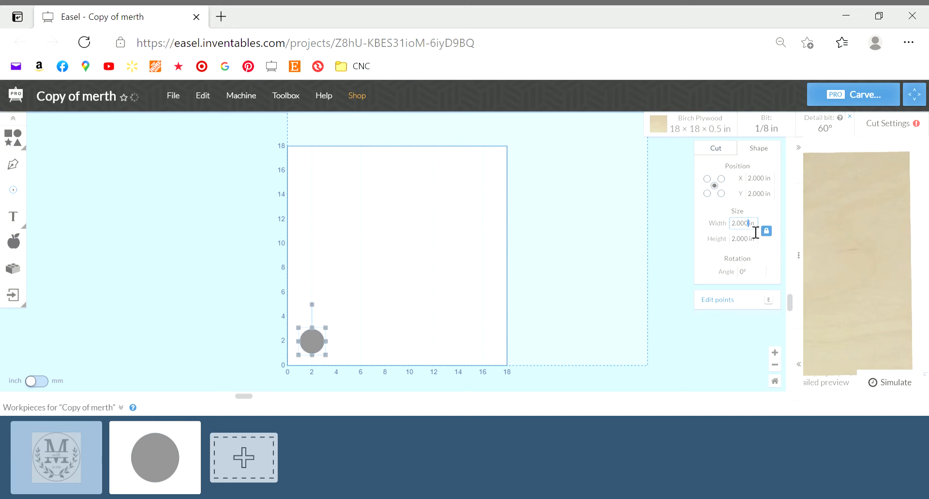
pyautogui.write('17')
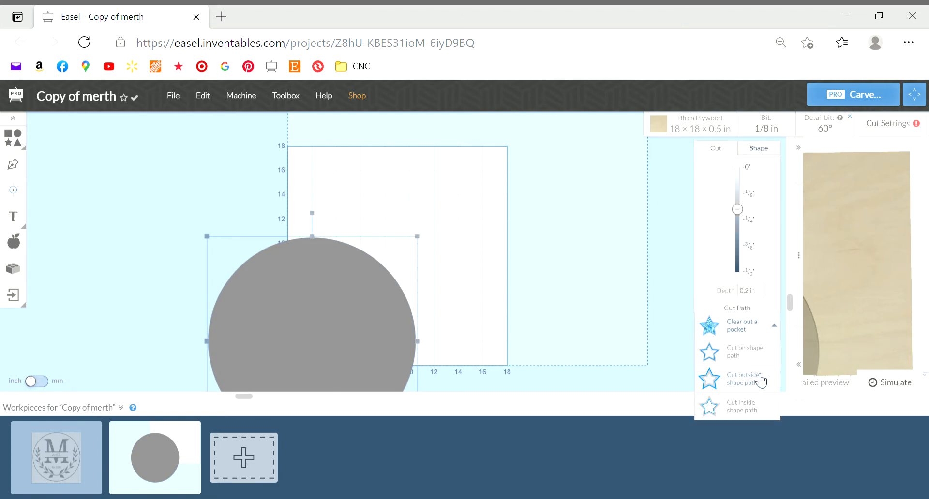
pyautogui.click(743, 378)
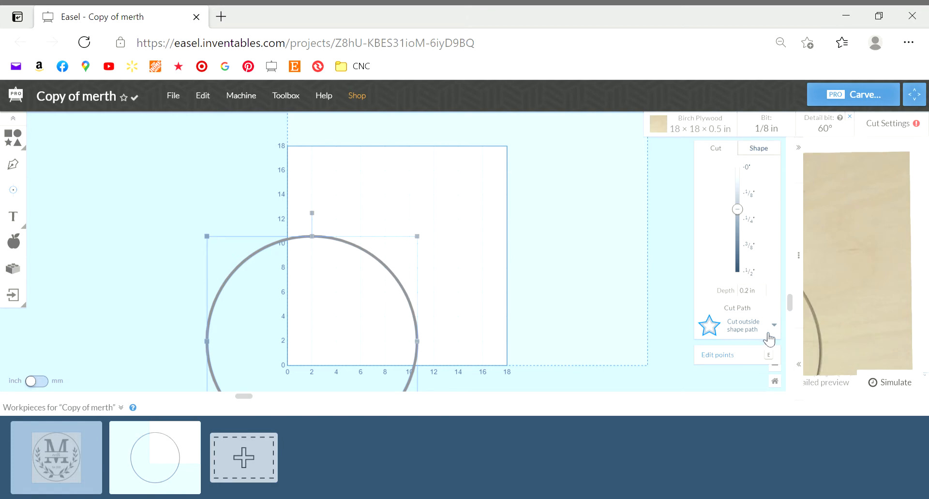
pyautogui.moveTo(423, 308)
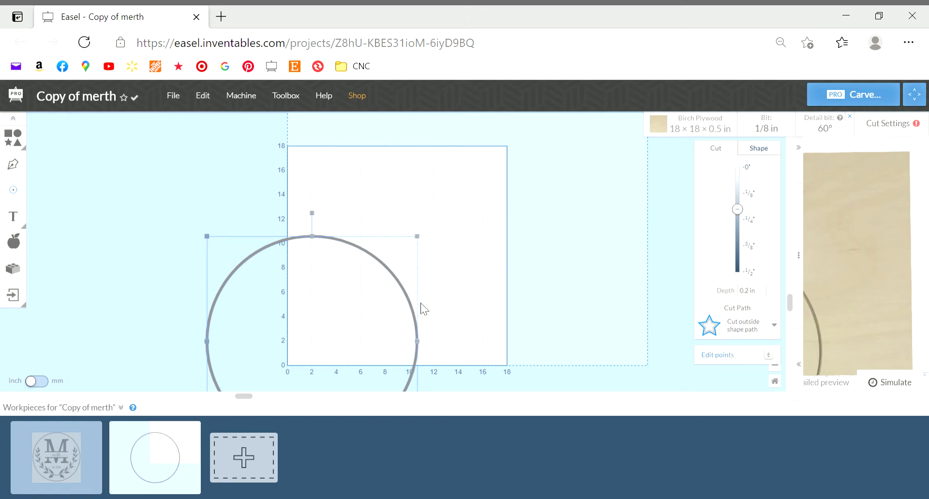
pyautogui.moveTo(313, 247)
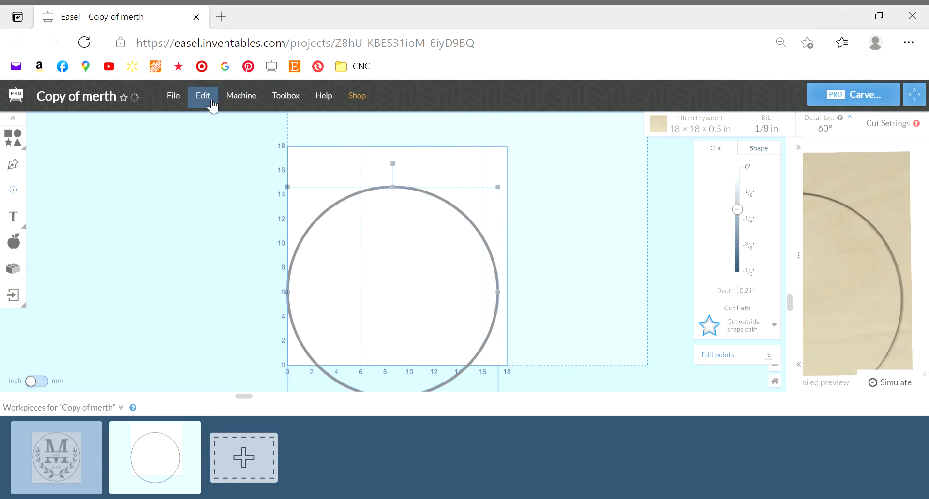
# - Center the 17 in circle on the material via the Edit menu
pyautogui.click(203, 96)
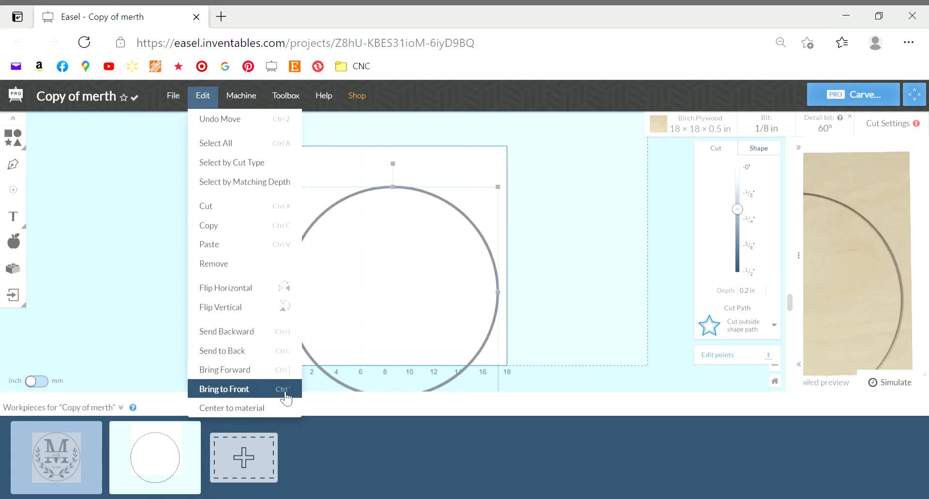
pyautogui.moveTo(232, 408)
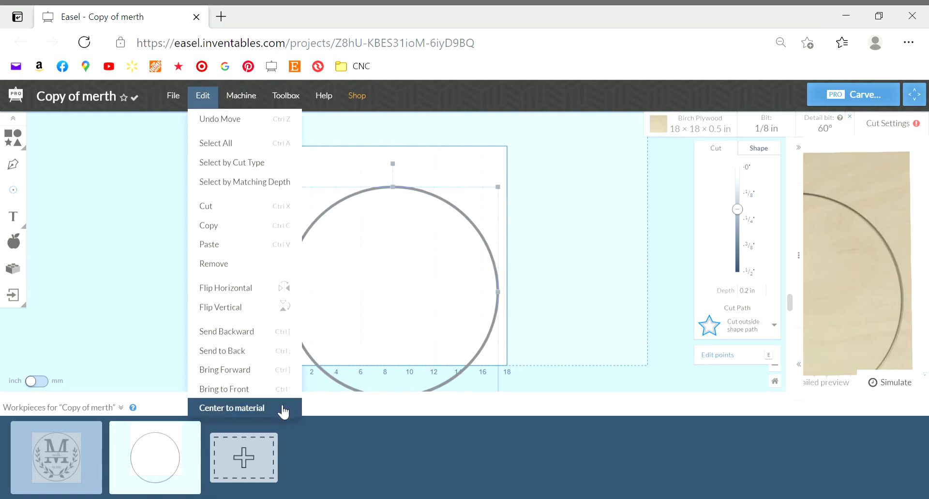
pyautogui.click(231, 408)
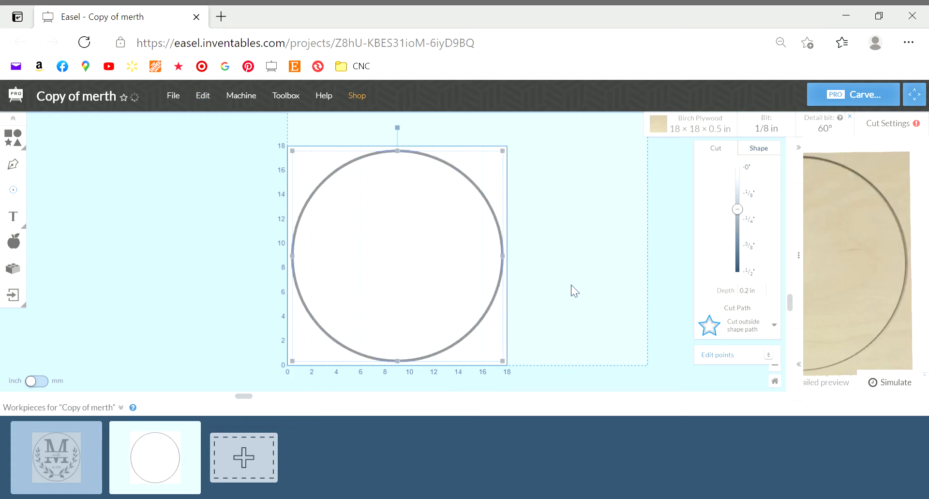
pyautogui.click(135, 97)
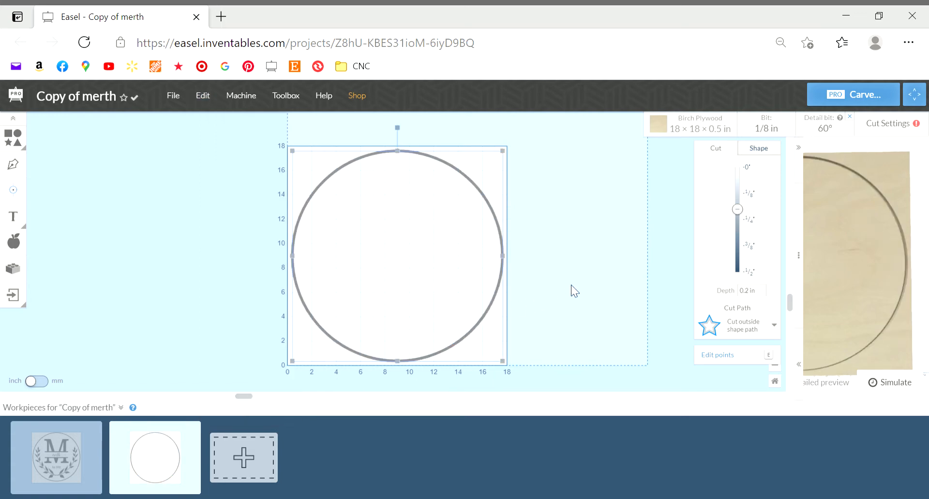
pyautogui.click(163, 276)
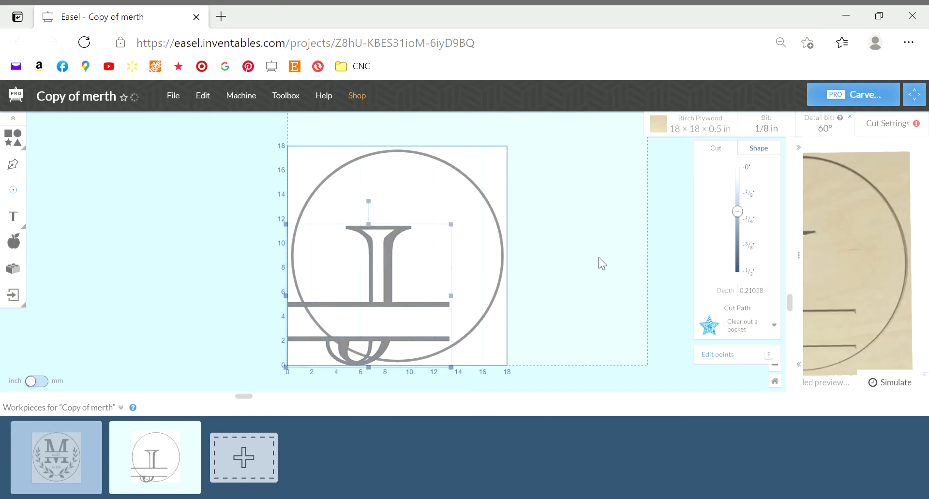
# - Center the split J letter on the material so it sits inside the circle
pyautogui.click(202, 96)
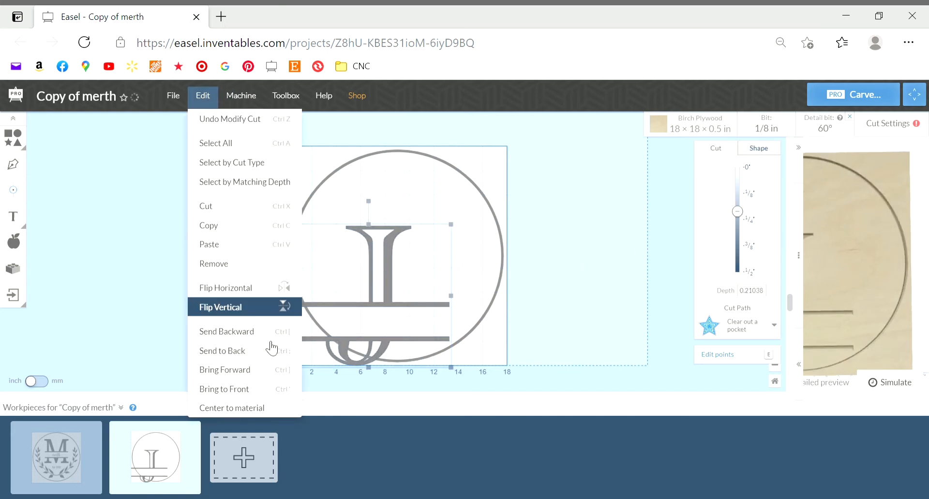
pyautogui.click(220, 307)
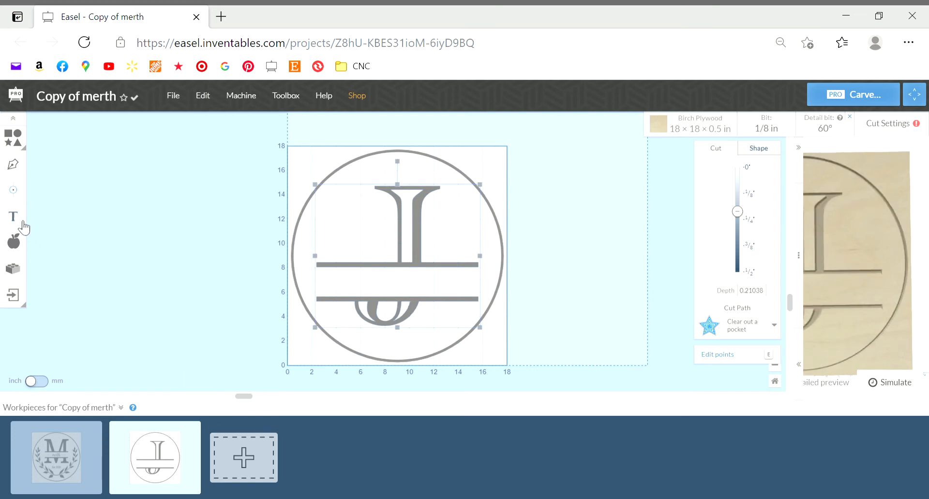
# - Add the text 'Johnson' and move it between the J's two crossbars
pyautogui.click(13, 216)
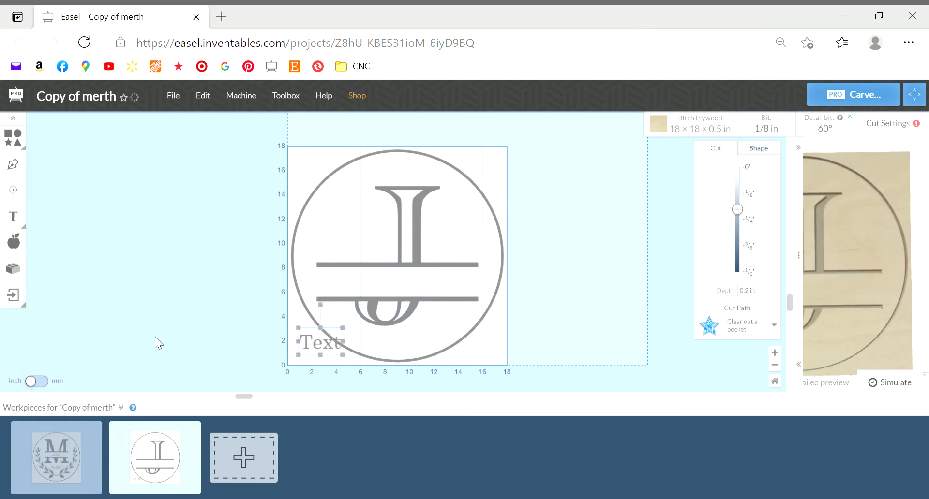
pyautogui.write('Johnson')
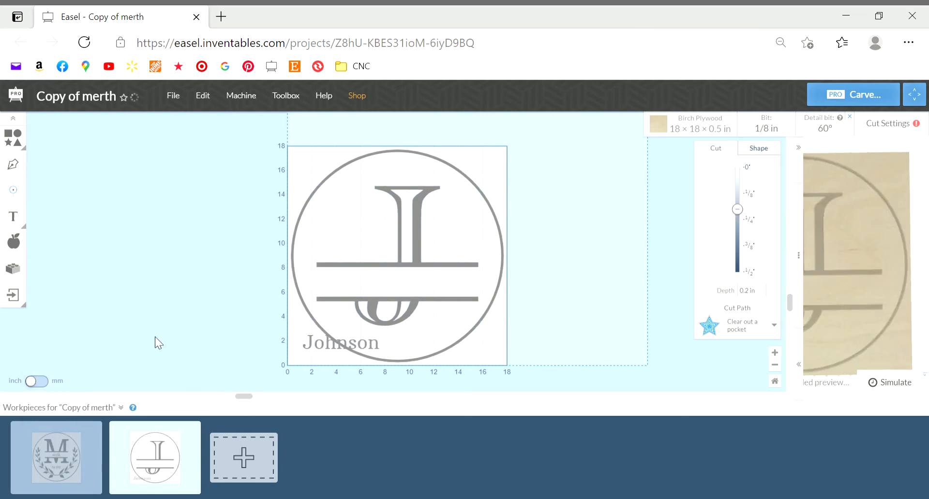
pyautogui.click(340, 342)
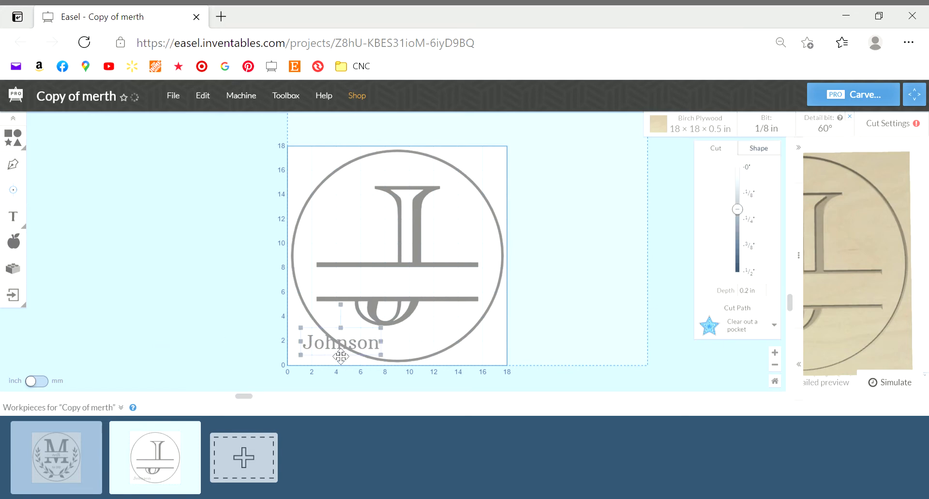
pyautogui.moveTo(339, 343); pyautogui.dragTo(396, 276)
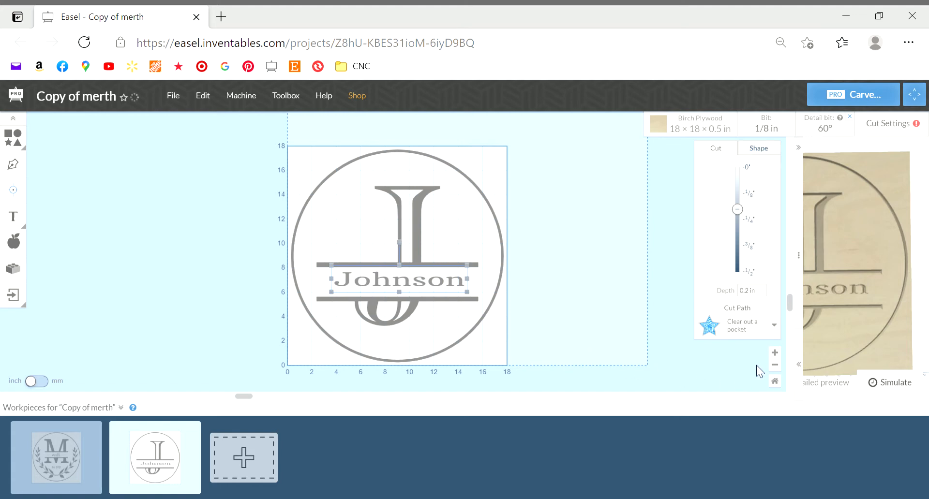
pyautogui.click(774, 354)
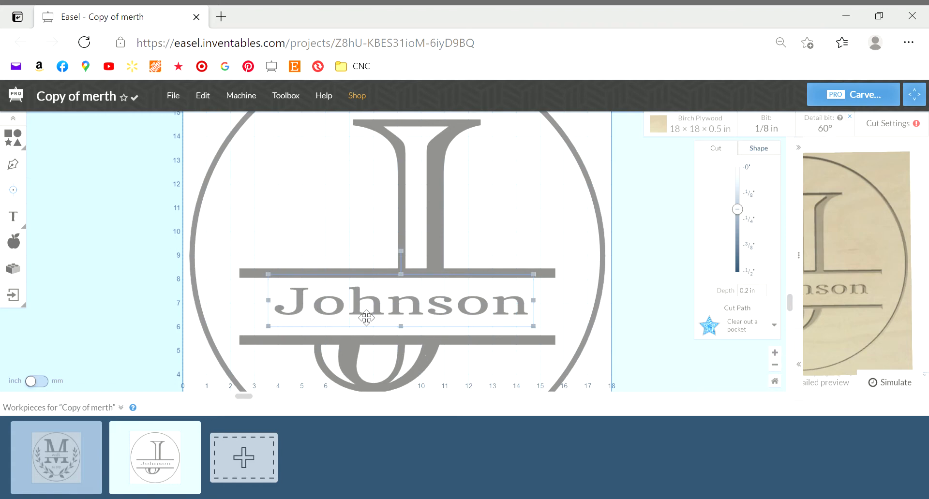
pyautogui.moveTo(265, 296)
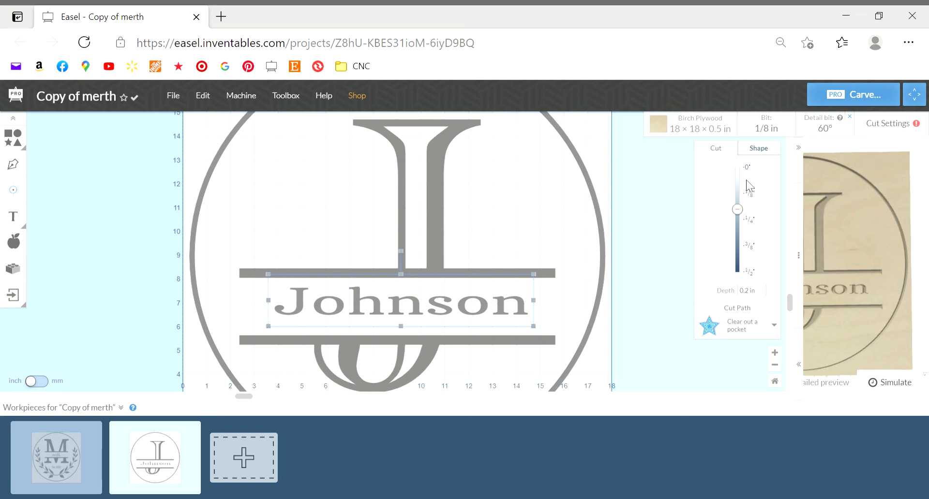
pyautogui.click(757, 148)
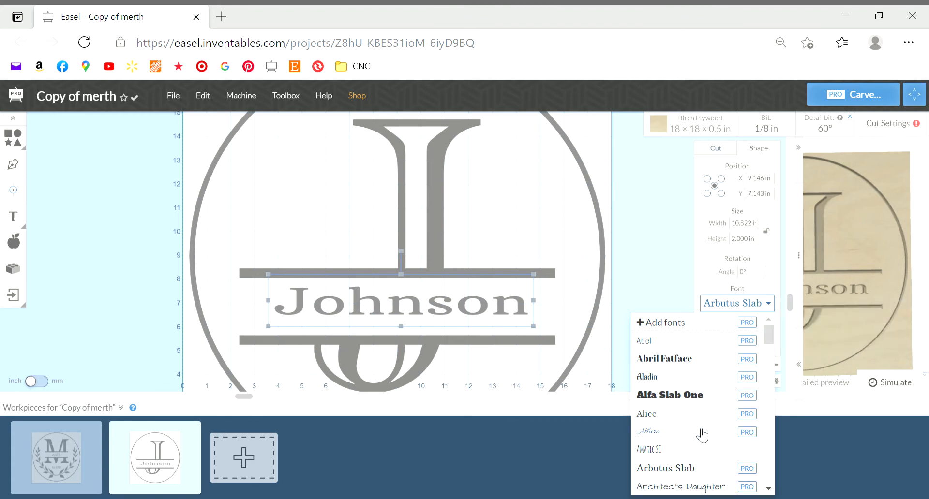
pyautogui.click(648, 431)
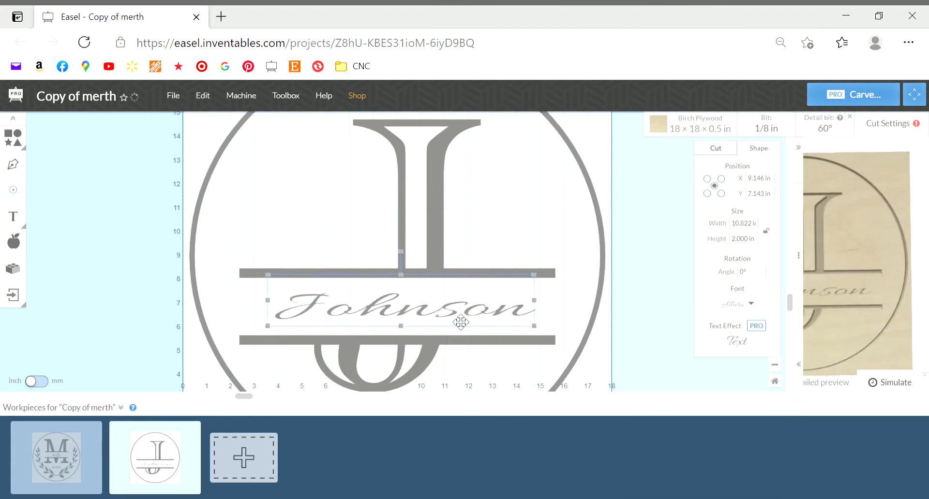
pyautogui.click(736, 304)
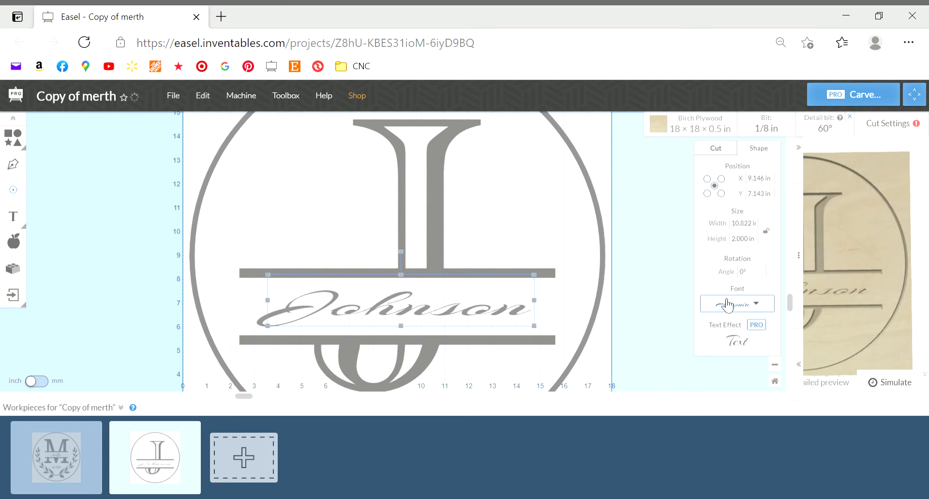
pyautogui.click(737, 304)
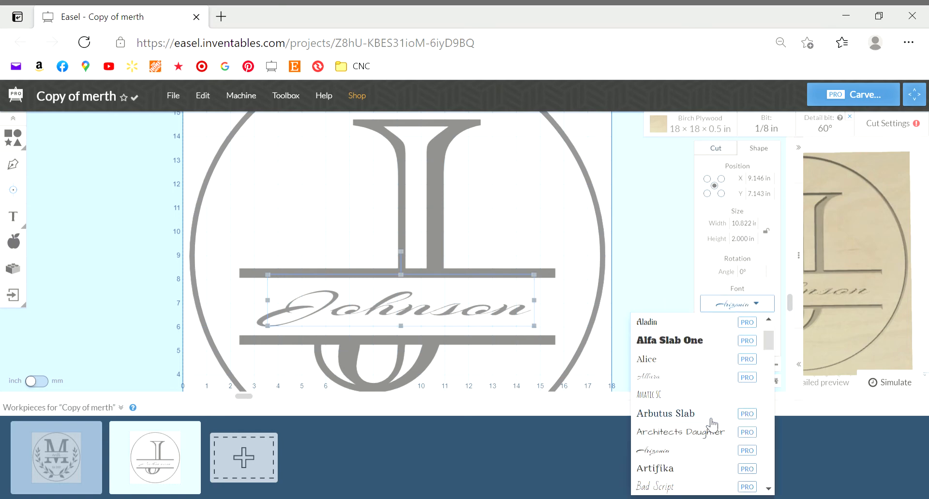
pyautogui.click(666, 413)
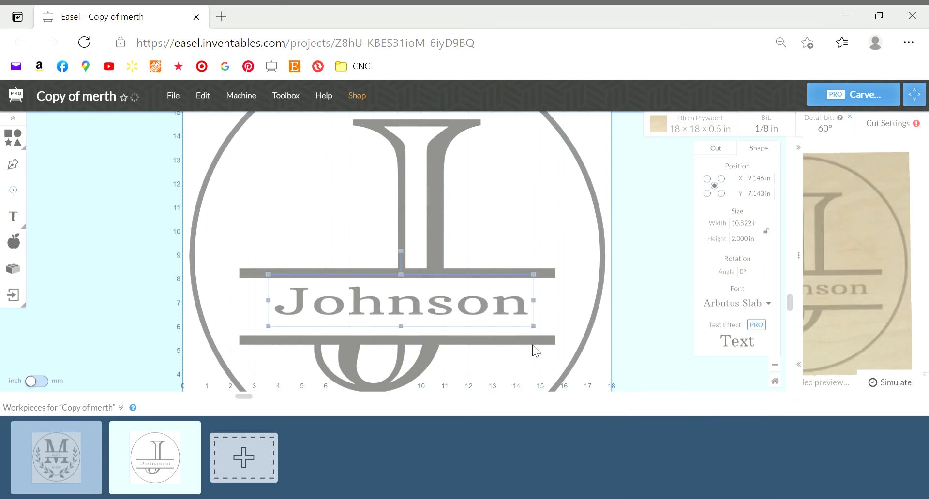
pyautogui.moveTo(650, 309)
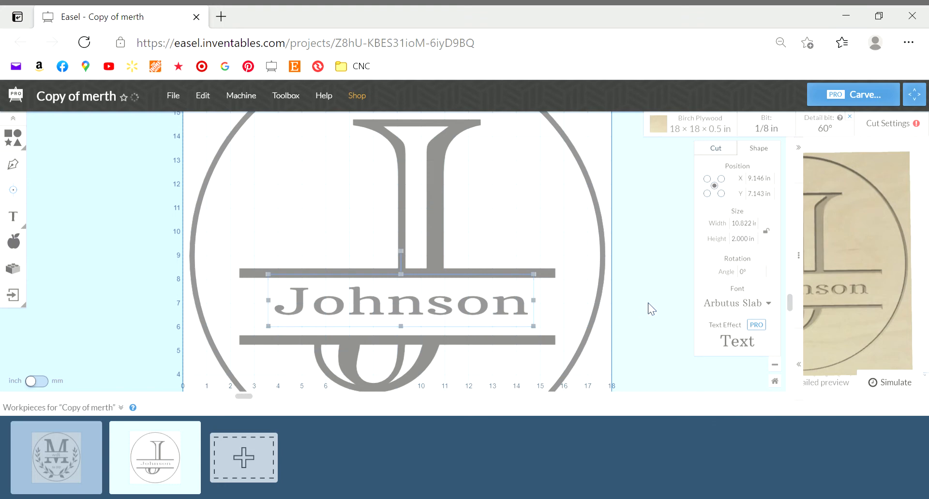
pyautogui.moveTo(482, 320)
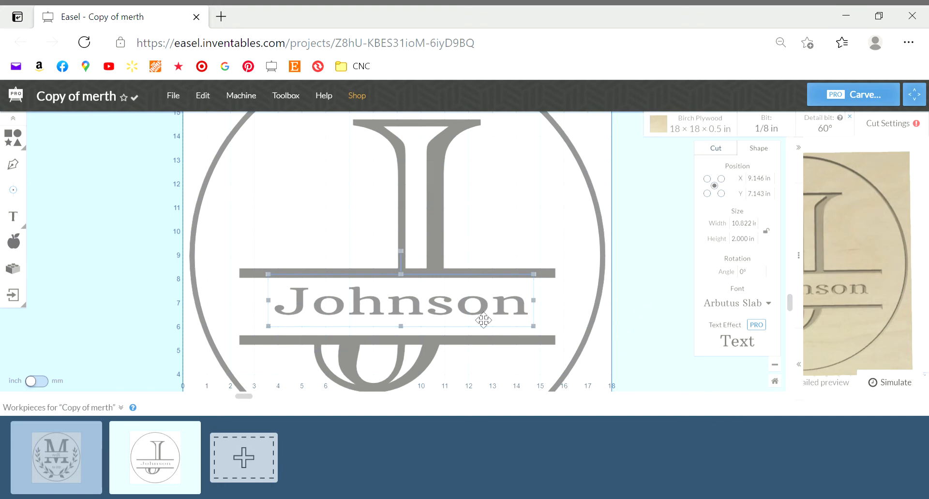
# - Anchor the Johnson text at its centre and set its X position to 9.000 in
pyautogui.moveTo(483, 320); pyautogui.dragTo(455, 326)
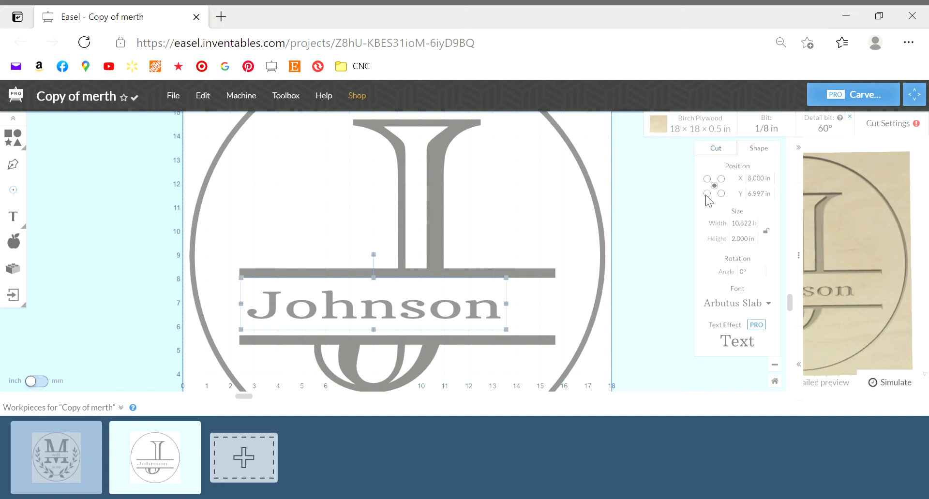
pyautogui.click(706, 194)
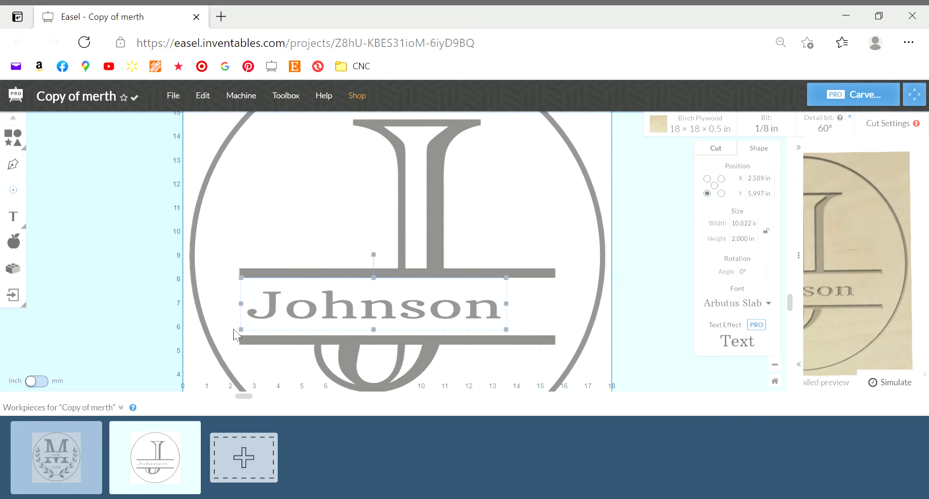
pyautogui.moveTo(261, 312)
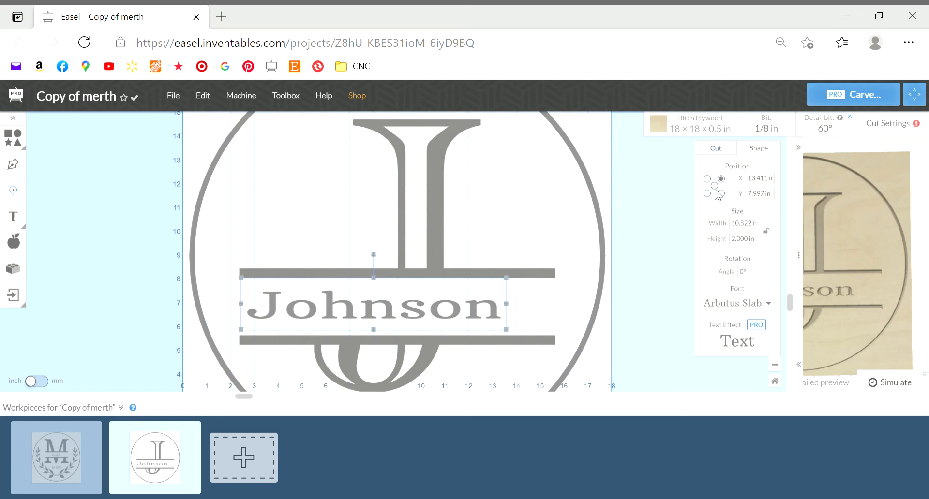
pyautogui.click(714, 186)
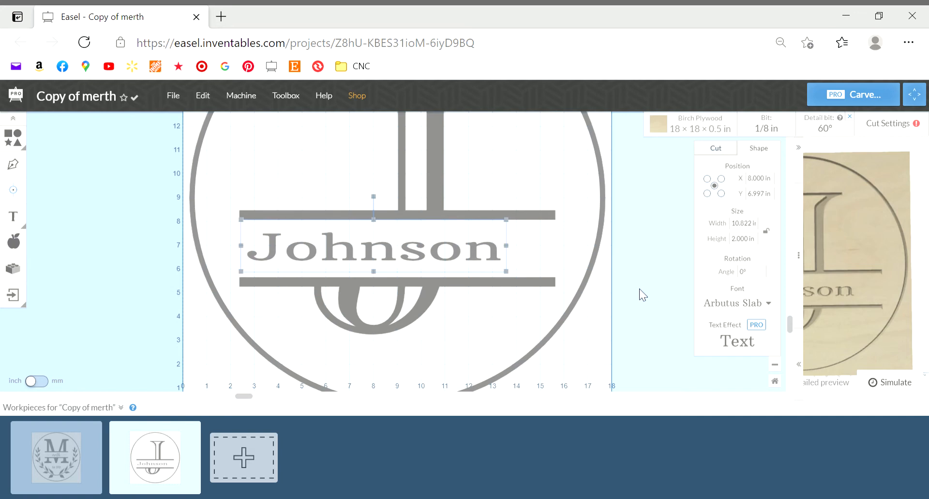
pyautogui.scroll(-3)
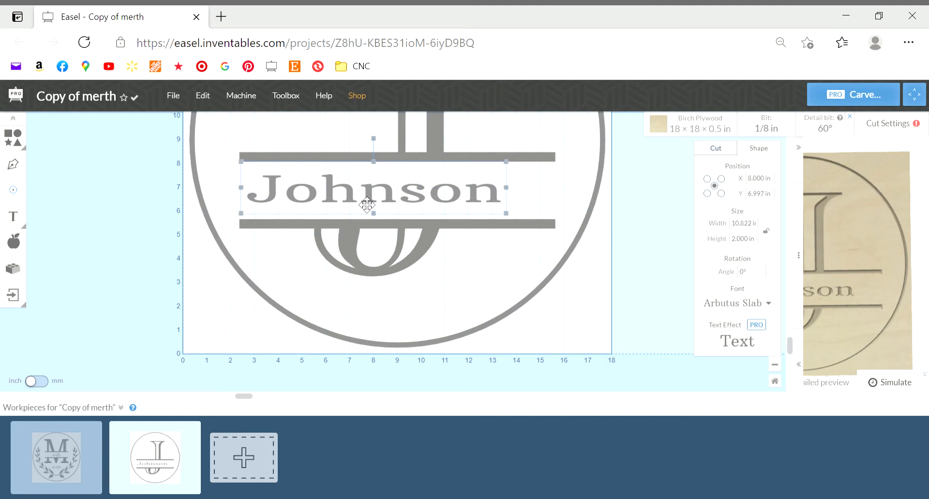
pyautogui.moveTo(338, 196)
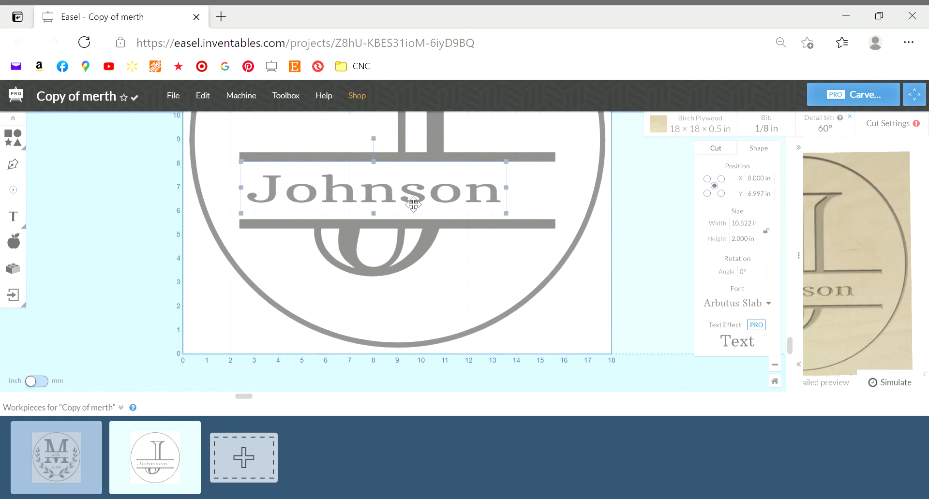
pyautogui.click(758, 178)
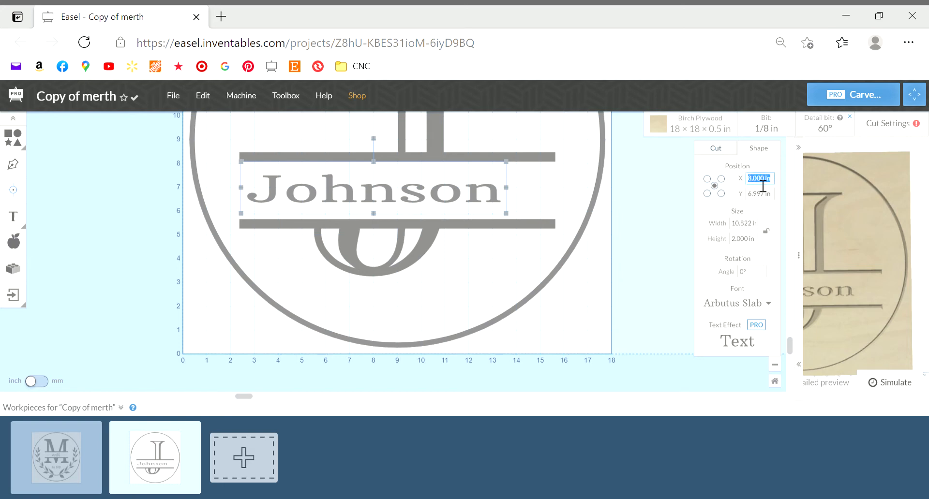
pyautogui.write('9.000')
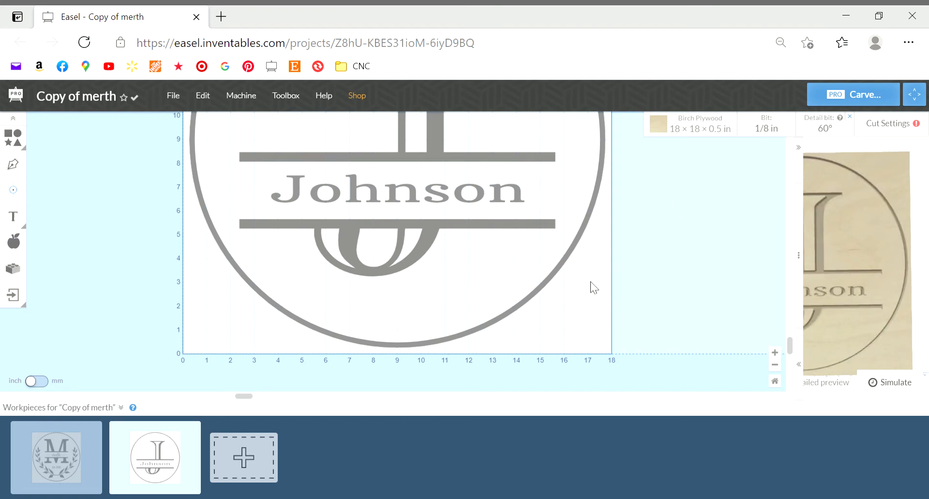
pyautogui.click(397, 190)
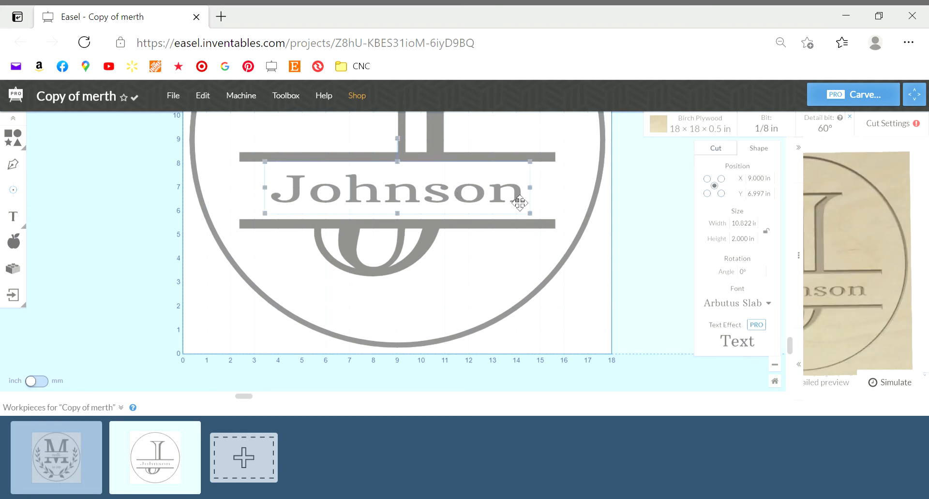
pyautogui.moveTo(603, 218)
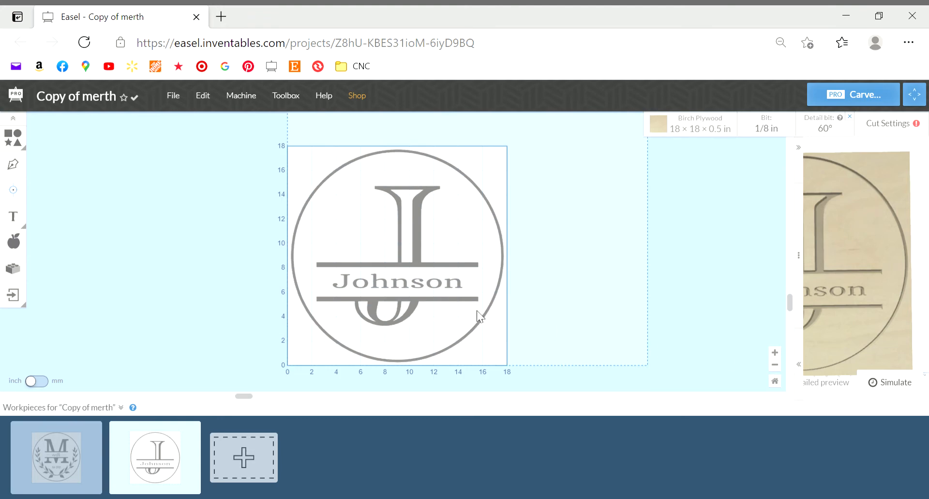
# - Add 'Est 2021' text in Arbutus Slab and move it toward the bottom centre of the circle
pyautogui.click(13, 216)
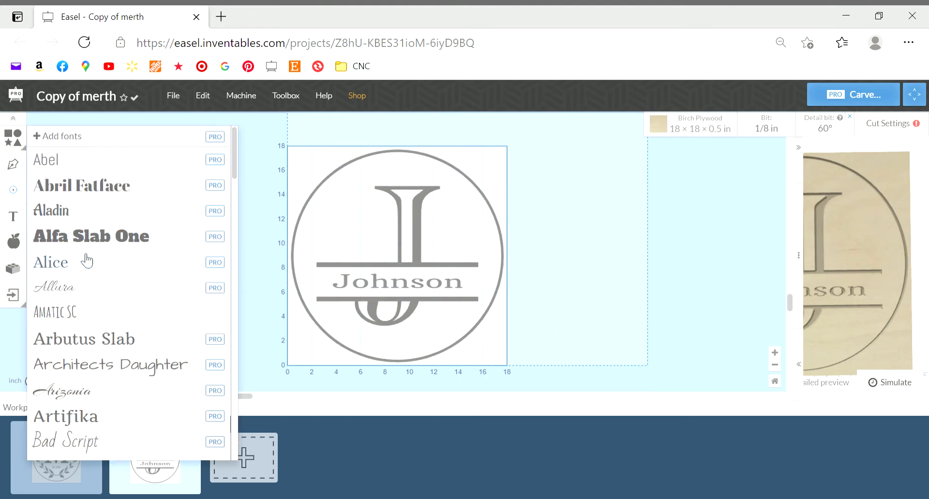
pyautogui.click(83, 338)
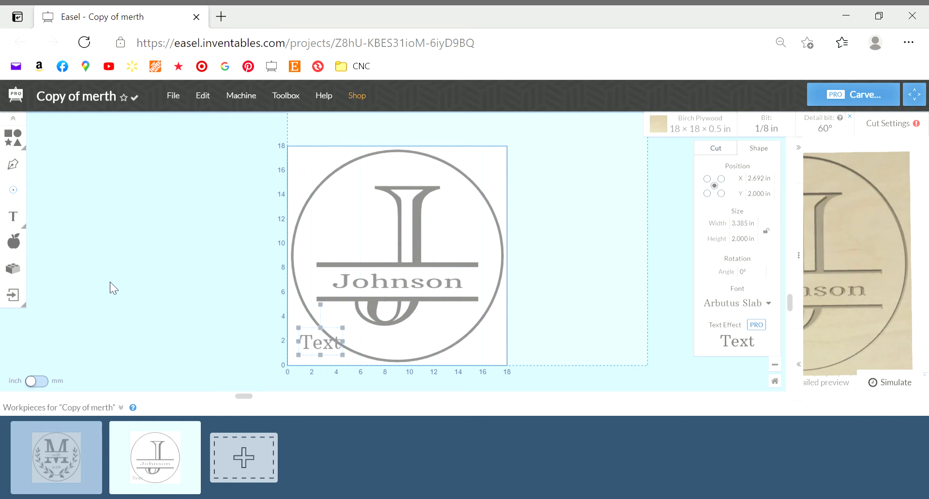
pyautogui.write('Est')
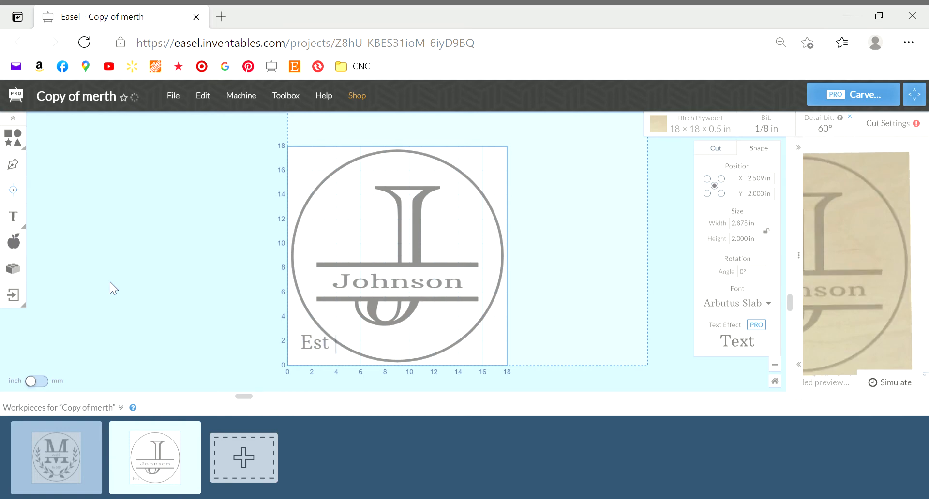
pyautogui.write('2021')
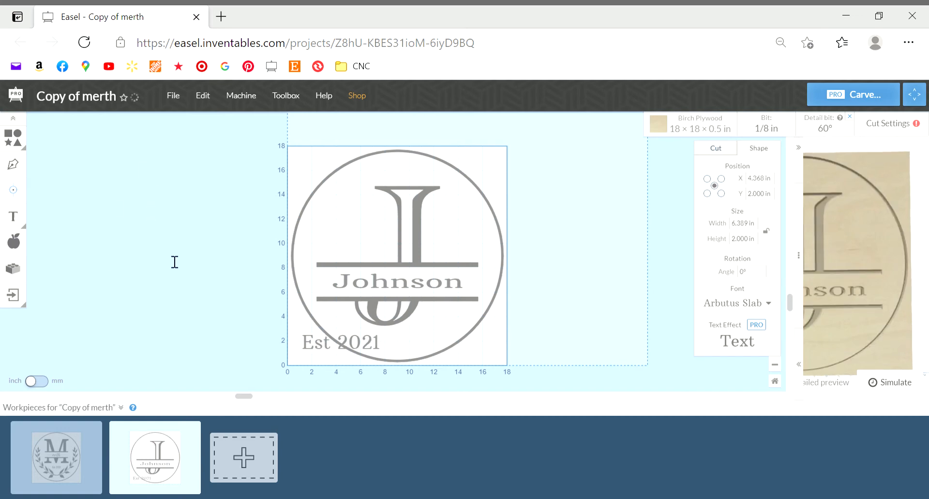
pyautogui.click(343, 343)
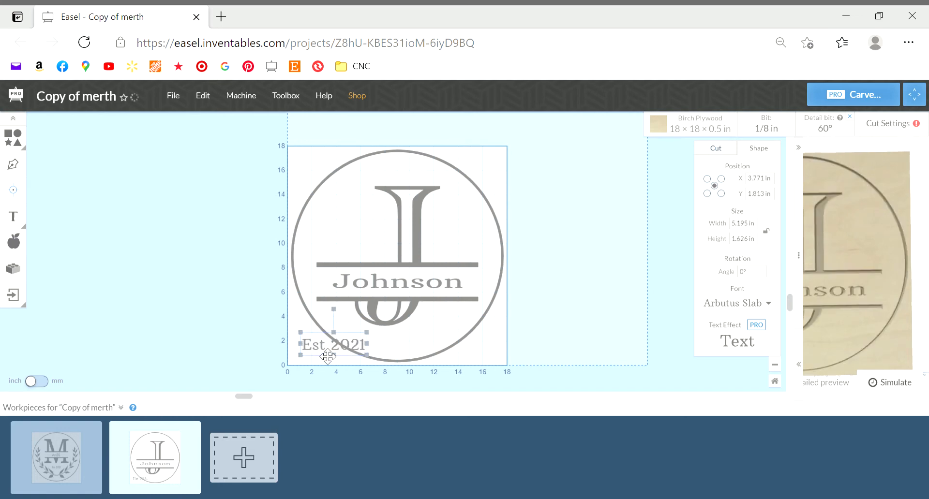
pyautogui.moveTo(335, 345); pyautogui.dragTo(401, 339)
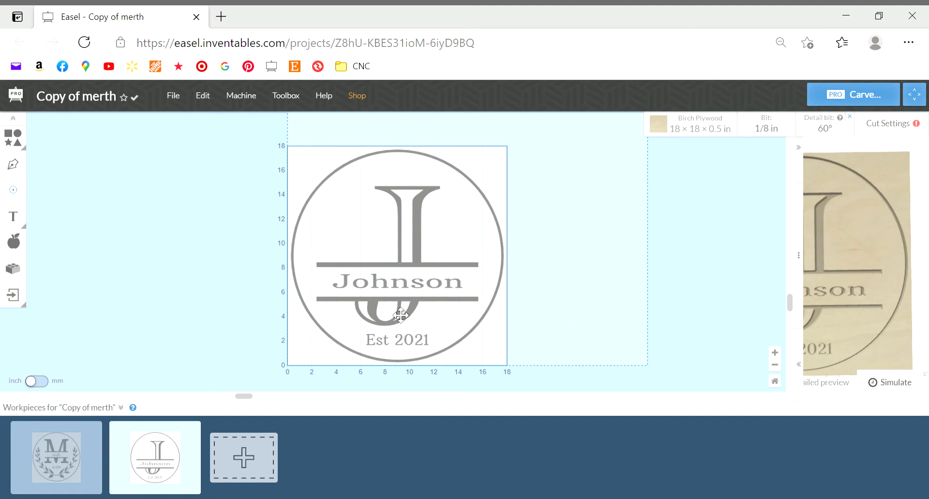
pyautogui.moveTo(357, 218)
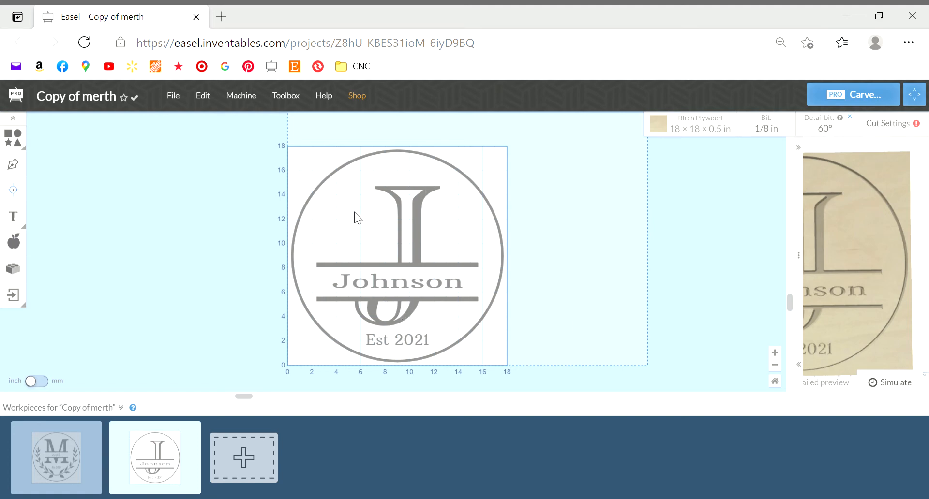
pyautogui.moveTo(386, 231)
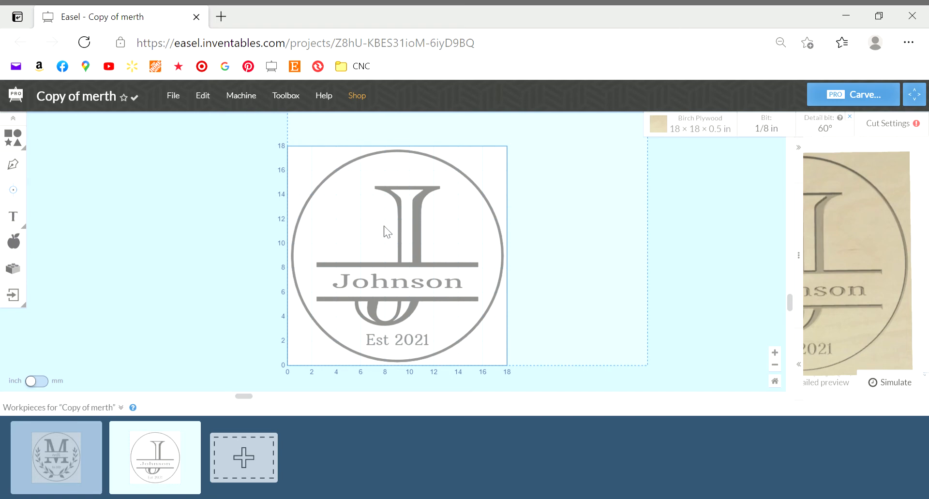
pyautogui.moveTo(470, 278)
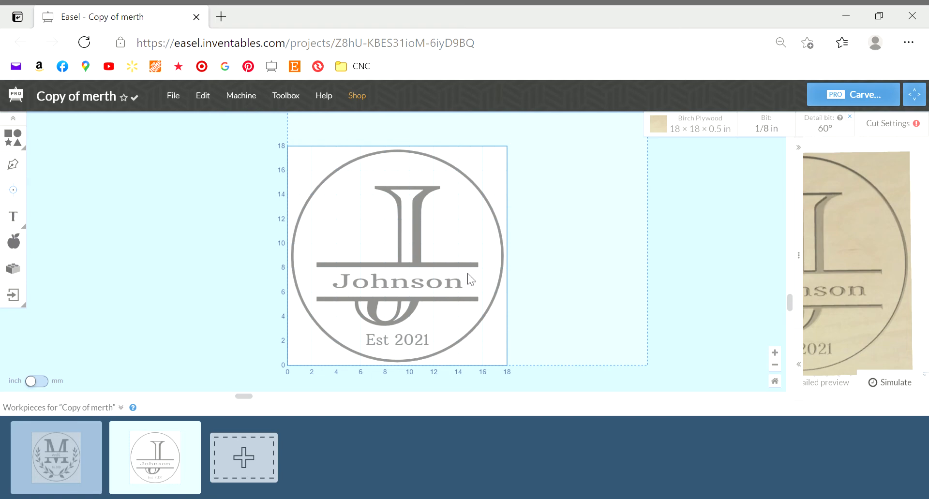
pyautogui.moveTo(393, 252)
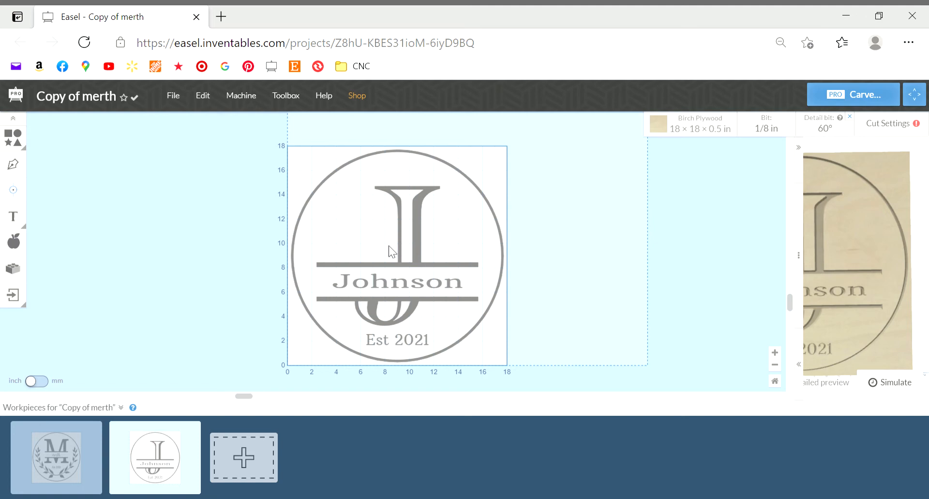
pyautogui.moveTo(483, 248)
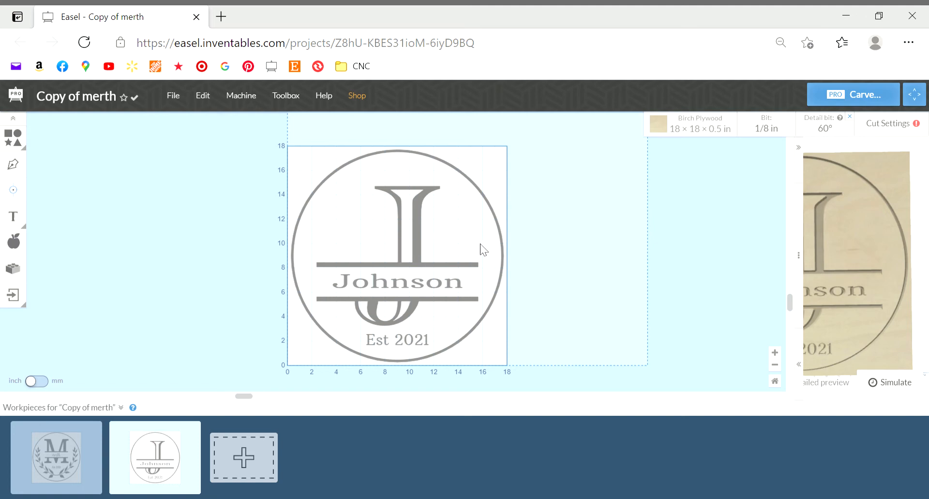
pyautogui.moveTo(206, 436)
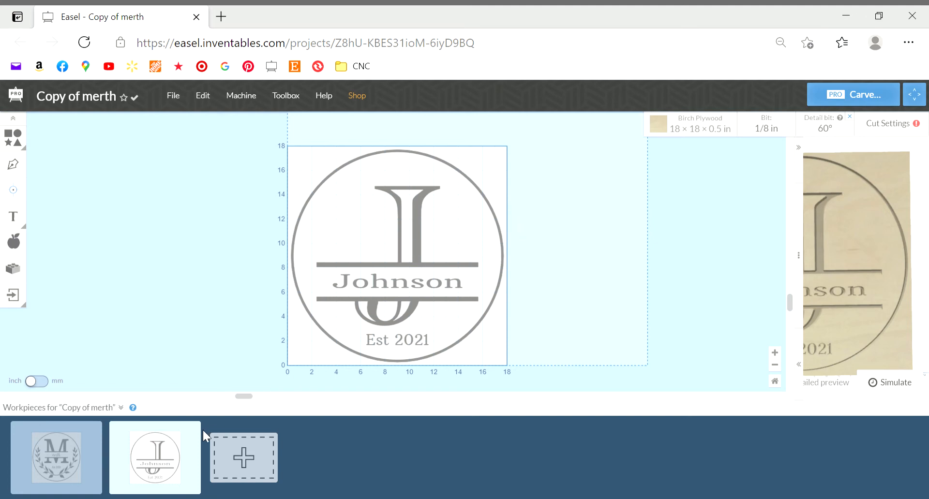
# - Duplicate the second workpiece and select the whole monogram design on the copy
pyautogui.rightClick(155, 458)
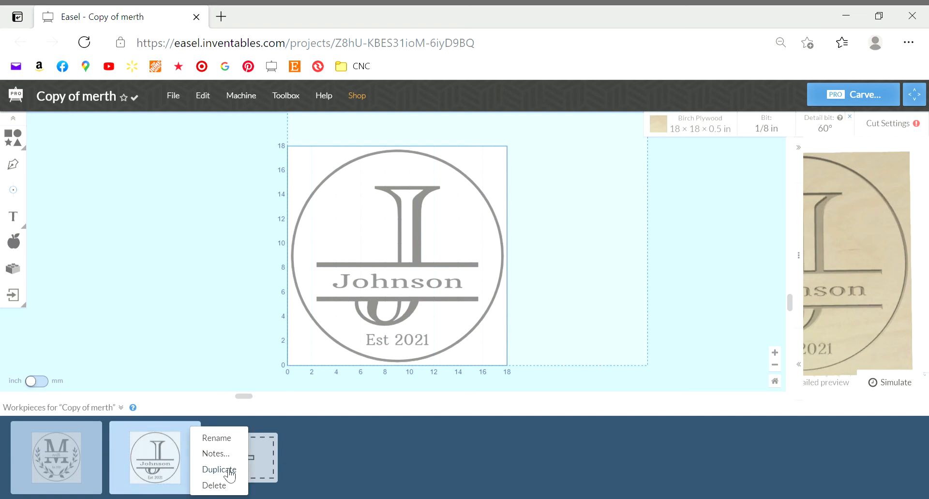
pyautogui.click(219, 469)
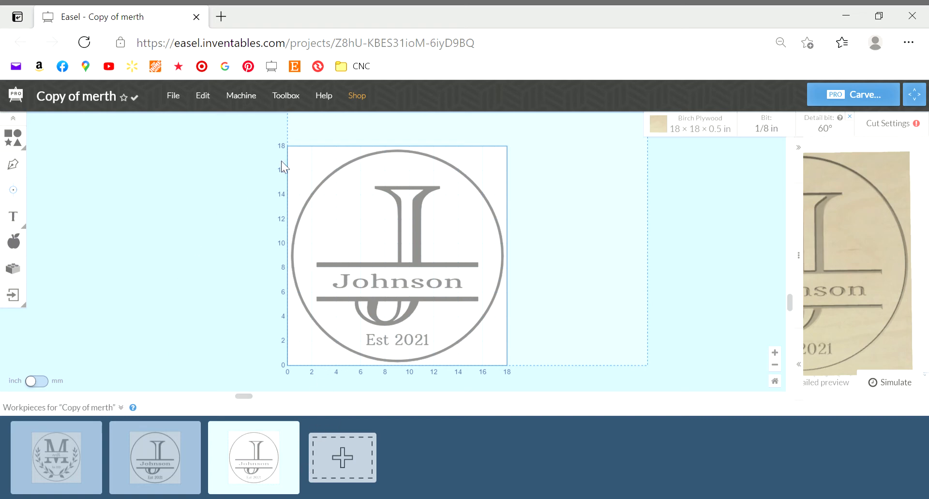
pyautogui.moveTo(241, 96)
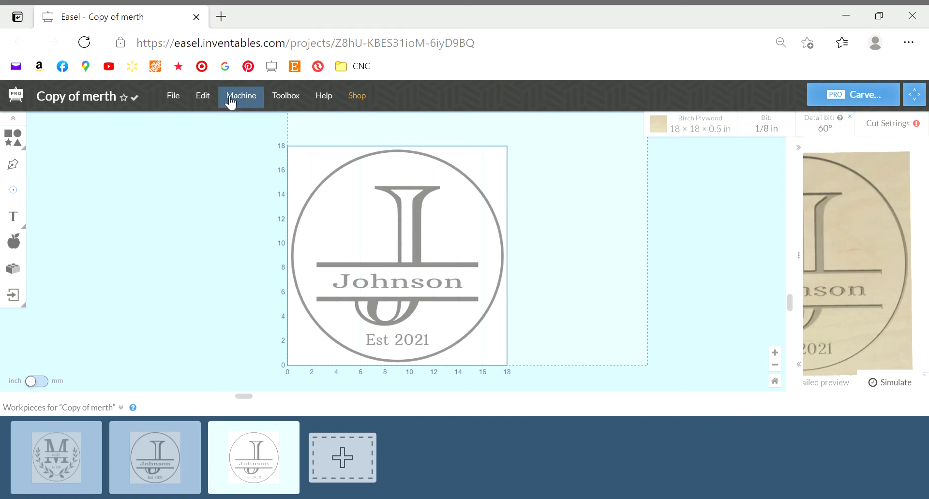
pyautogui.click(202, 95)
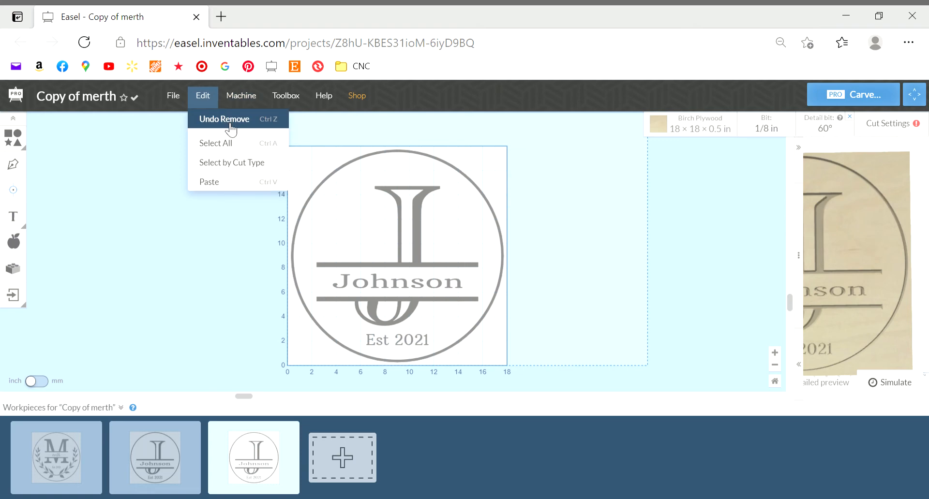
pyautogui.moveTo(215, 143)
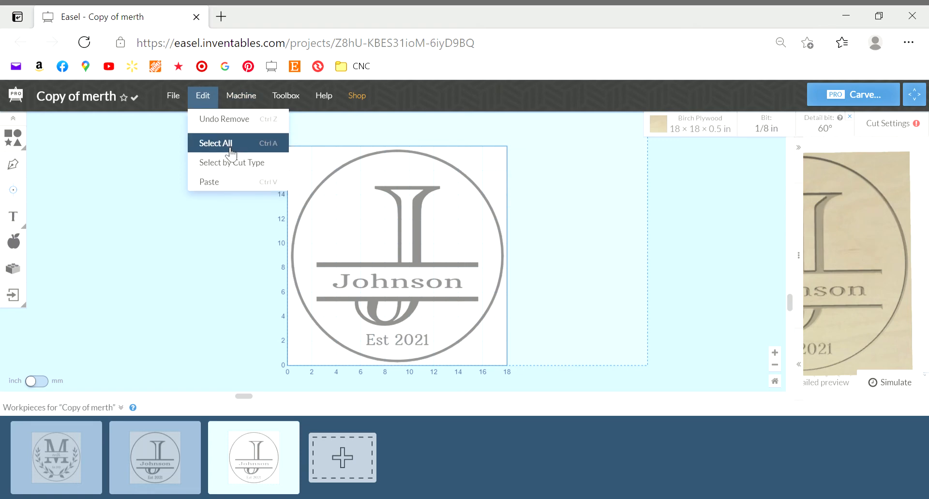
pyautogui.click(214, 143)
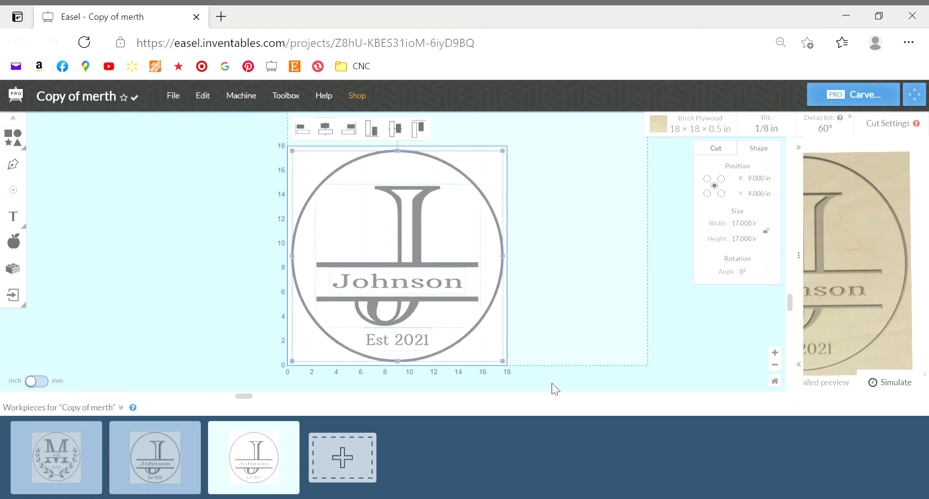
pyautogui.moveTo(592, 272)
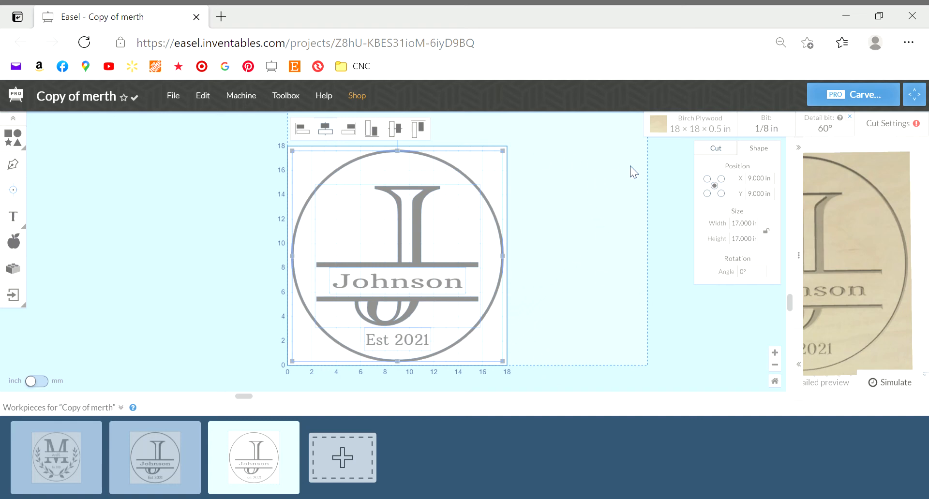
pyautogui.moveTo(634, 196)
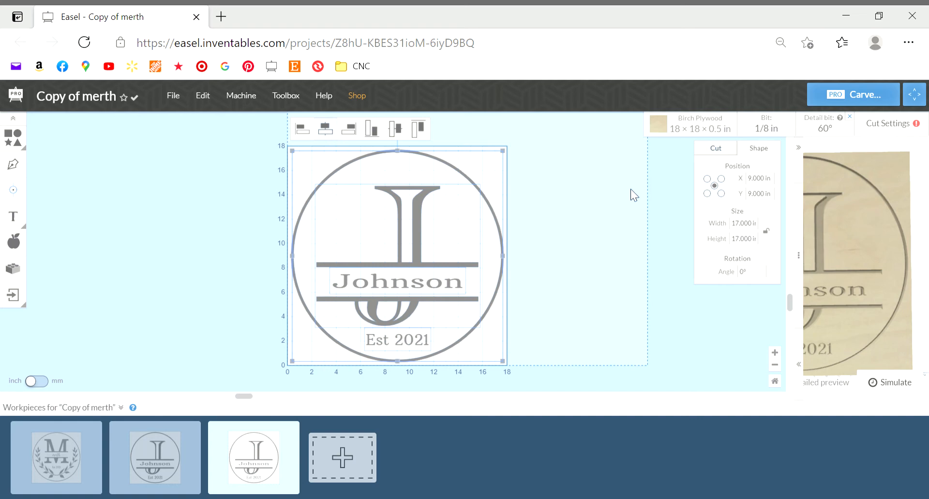
pyautogui.moveTo(641, 167)
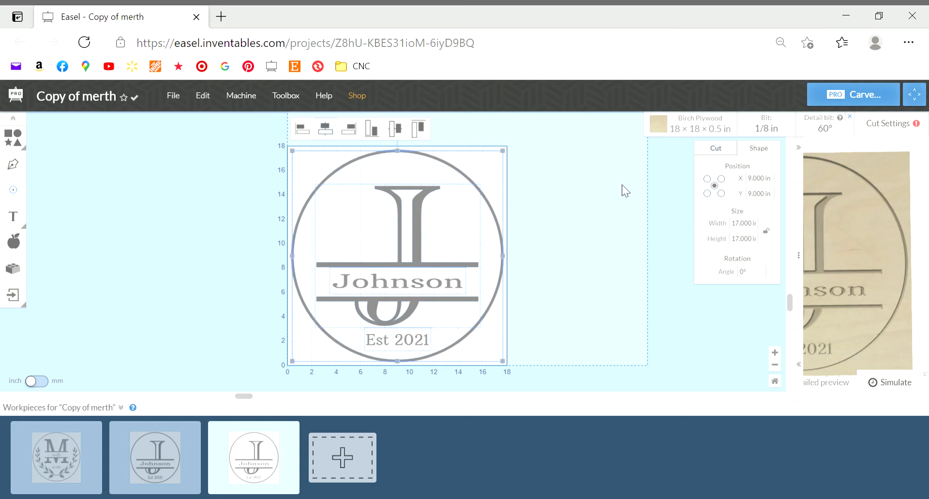
pyautogui.moveTo(547, 294)
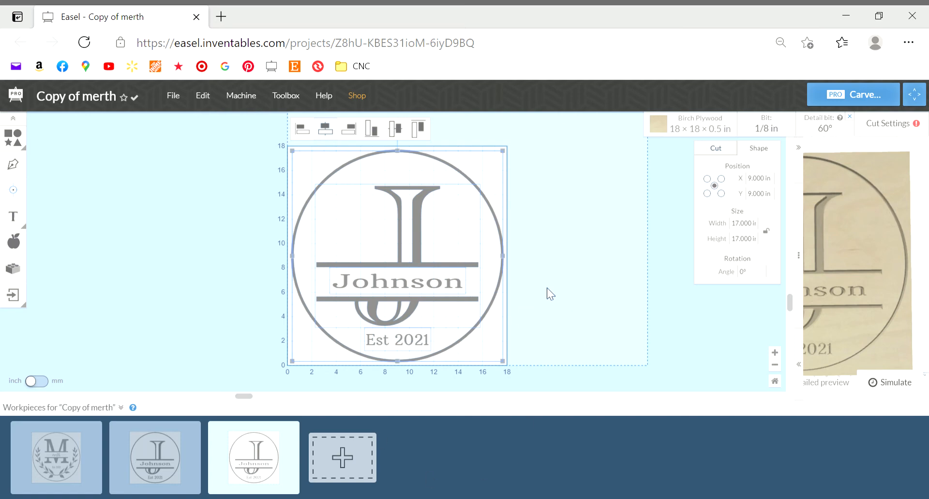
pyautogui.moveTo(719, 164)
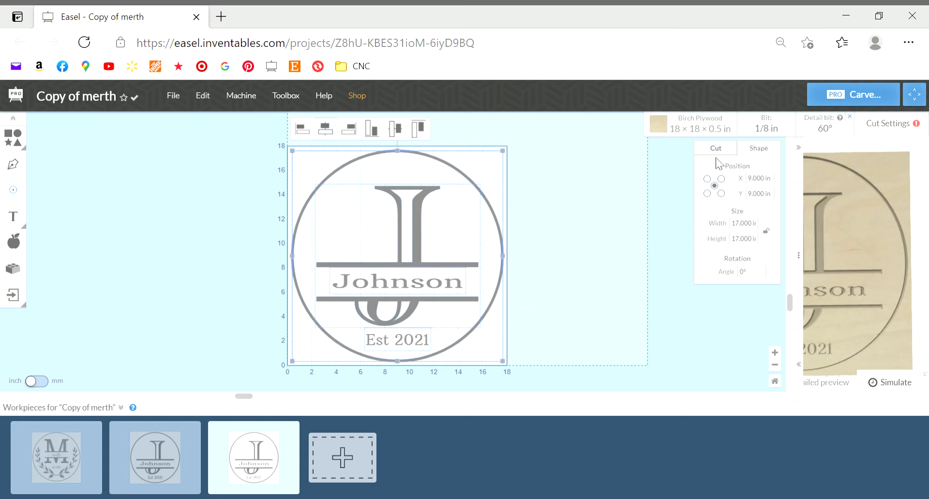
# - Adjust the design's depth slider to about 0.238 in carving depth
pyautogui.click(714, 148)
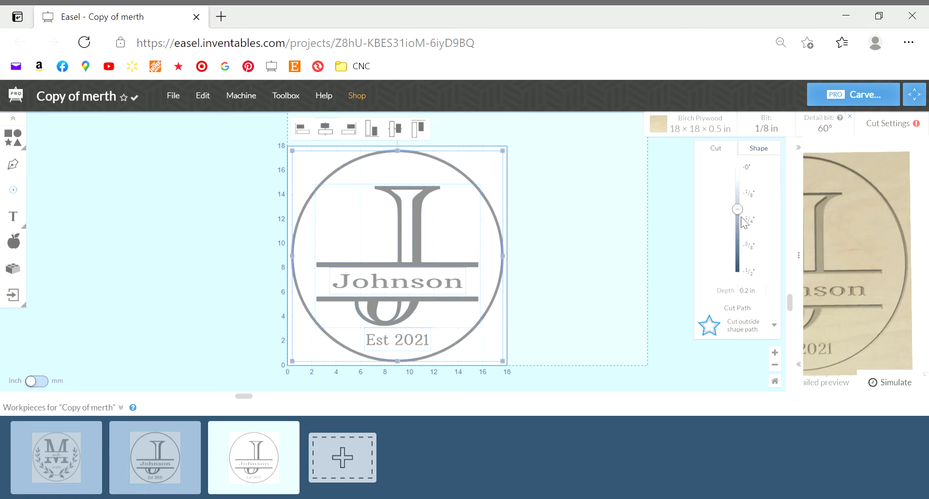
pyautogui.moveTo(737, 209); pyautogui.dragTo(737, 172)
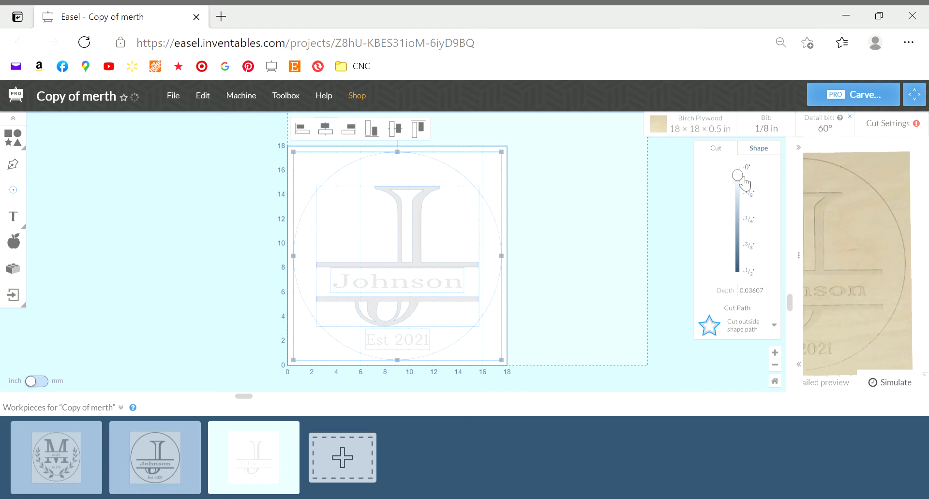
pyautogui.moveTo(737, 176); pyautogui.dragTo(737, 218)
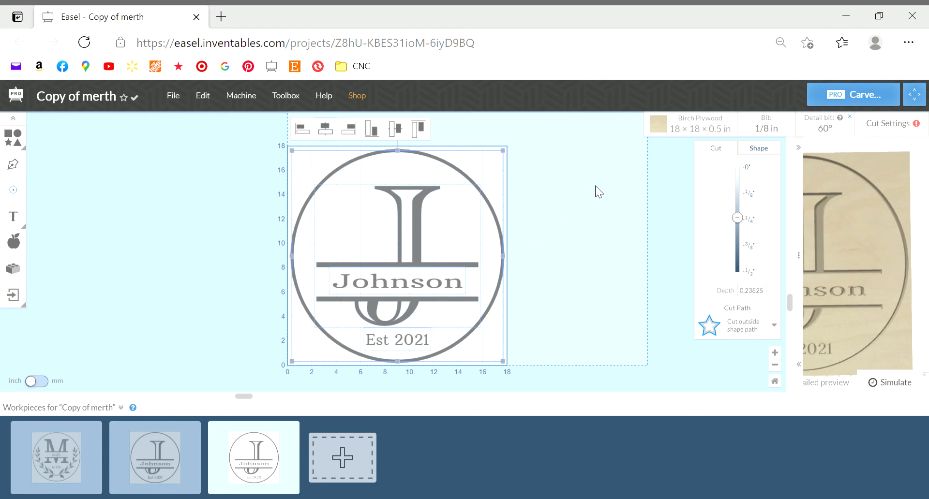
pyautogui.moveTo(727, 165)
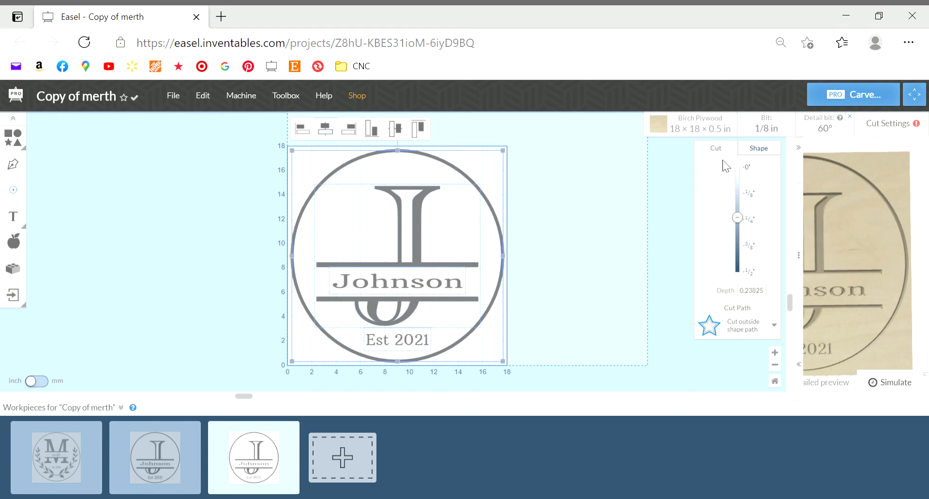
pyautogui.click(758, 148)
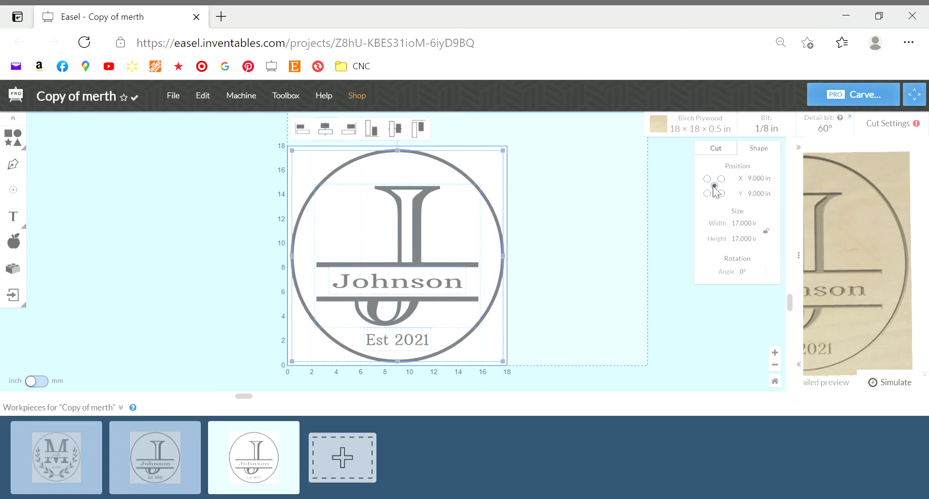
# - Set the monogram's position to X 0, Y 0 so its centre sits on the board's corner
pyautogui.click(760, 178)
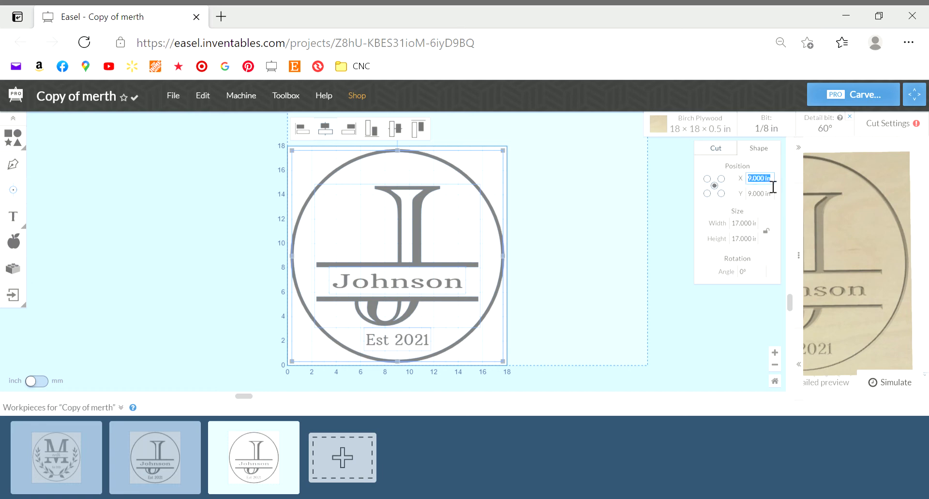
pyautogui.write('0')
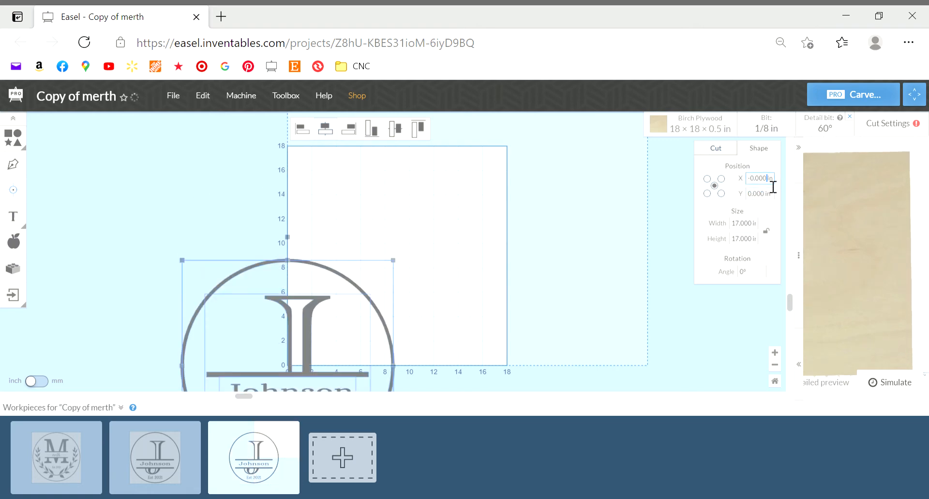
pyautogui.click(759, 194)
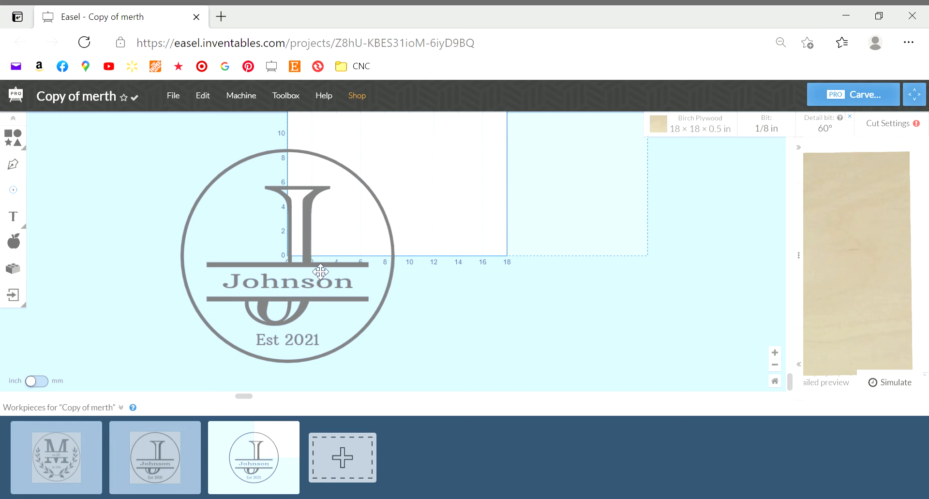
pyautogui.moveTo(216, 201)
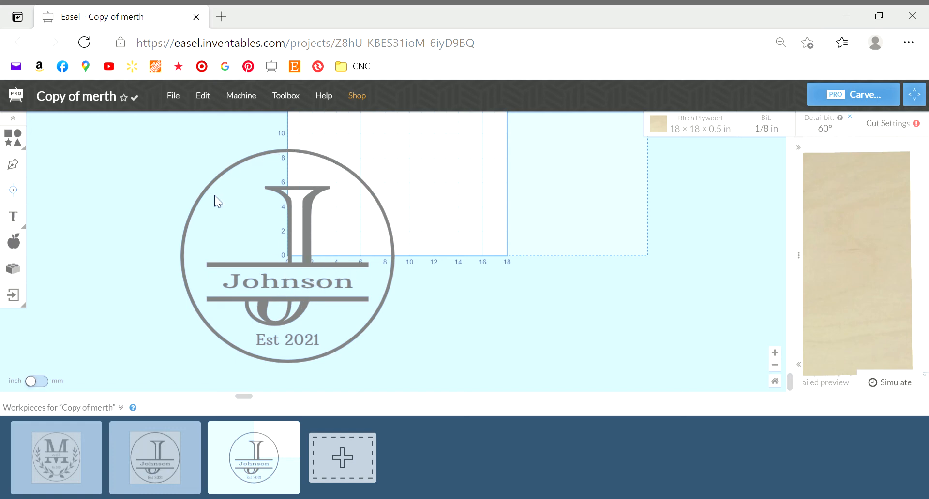
pyautogui.moveTo(343, 333)
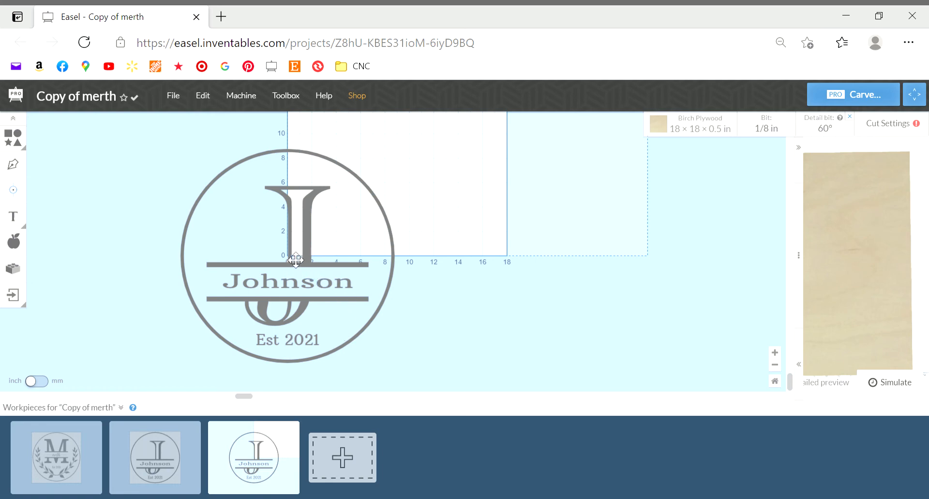
pyautogui.moveTo(312, 265)
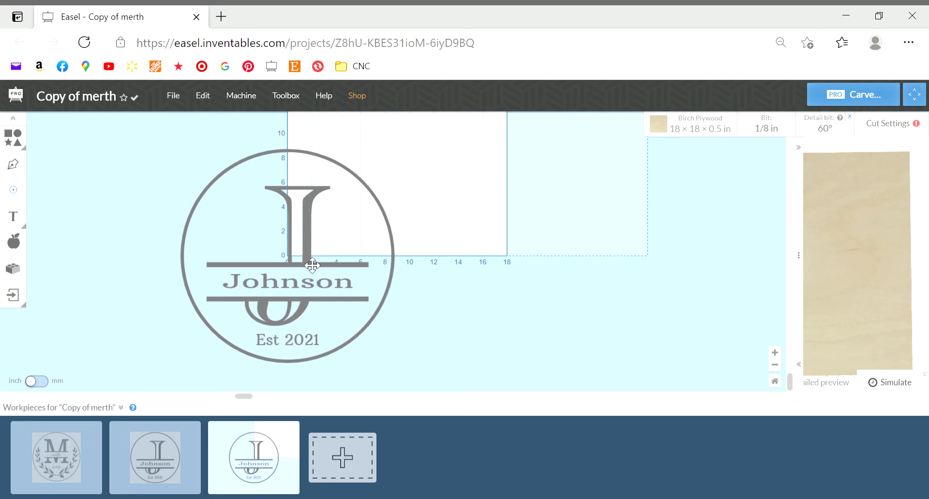
pyautogui.moveTo(286, 283)
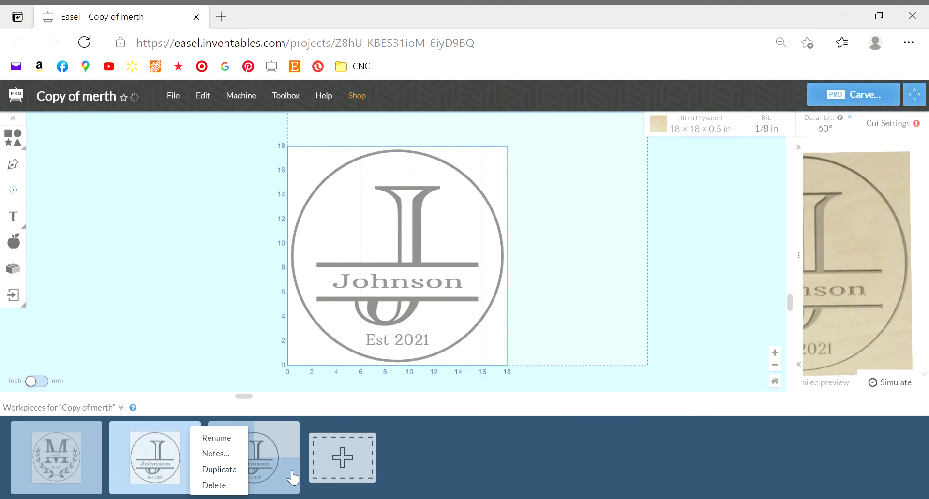
# - Duplicate the workpiece and position the circle-free J design at X 0, Y 0
pyautogui.click(219, 469)
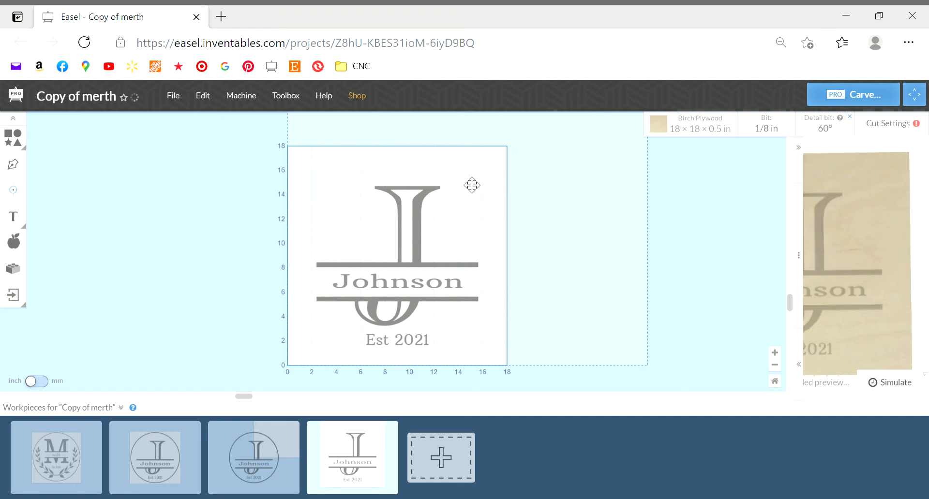
pyautogui.click(202, 96)
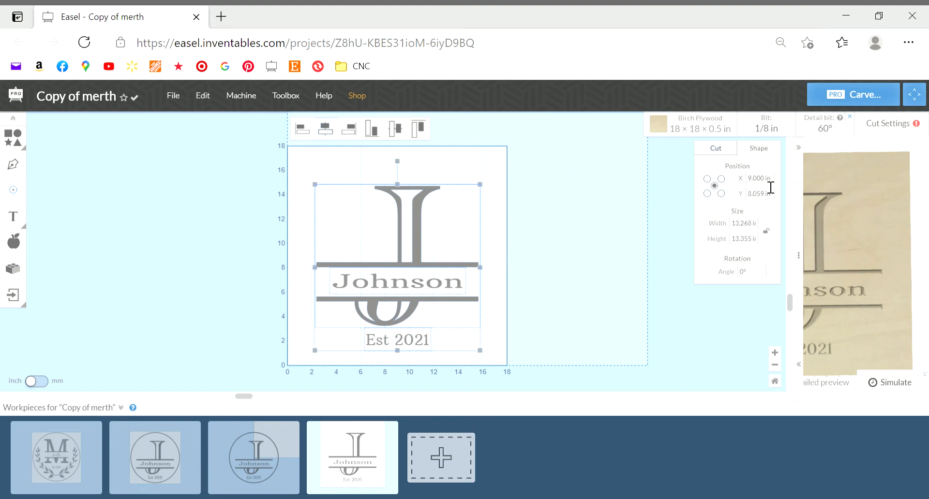
pyautogui.click(757, 178)
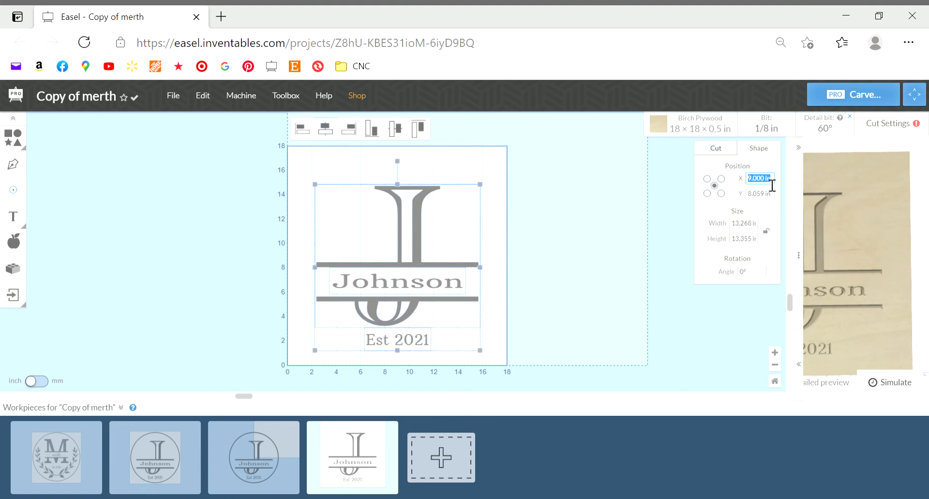
pyautogui.write('0')
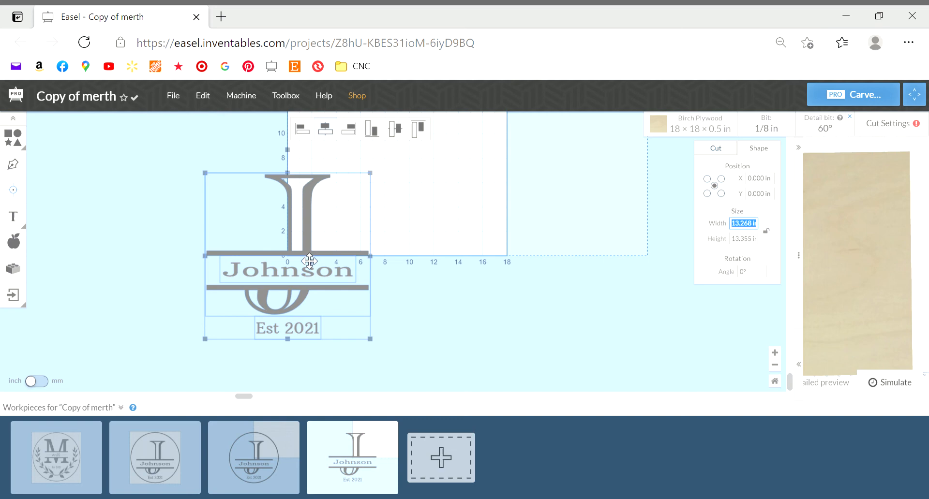
pyautogui.click(253, 457)
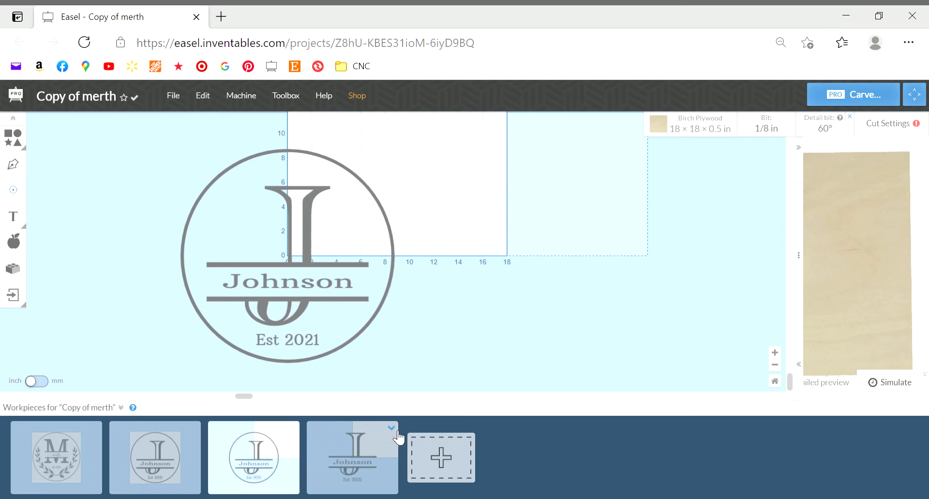
# - Delete the unwanted fourth monogram workpiece from its options menu
pyautogui.click(391, 428)
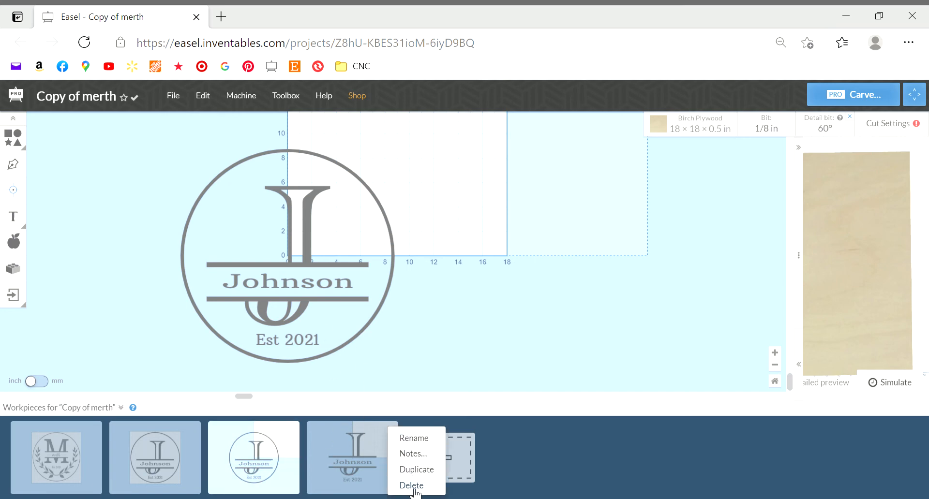
pyautogui.click(411, 486)
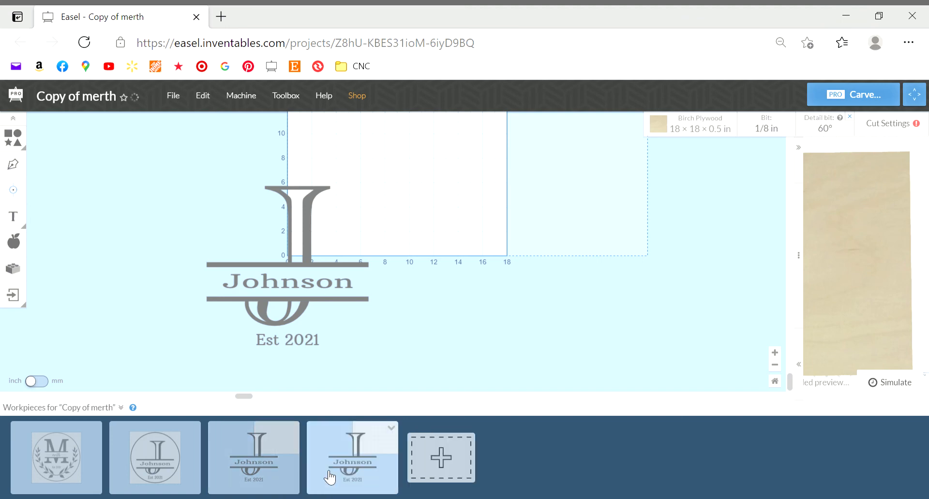
# - Duplicate the circle-free J workpiece, compare with the original M monogram, and return to the copy
pyautogui.click(392, 428)
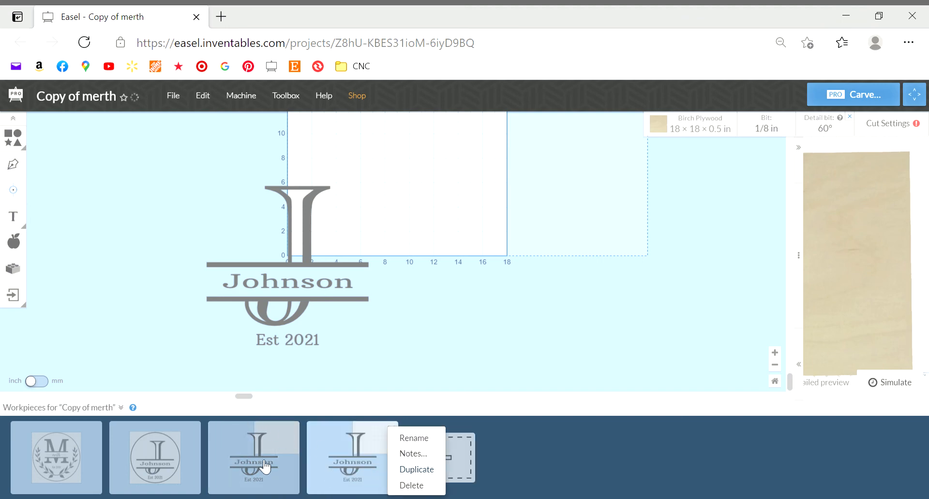
pyautogui.click(416, 469)
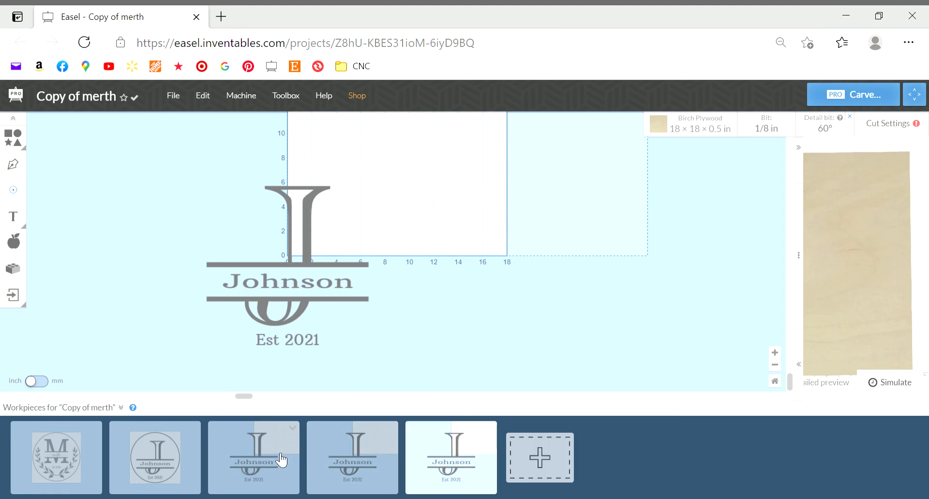
pyautogui.moveTo(373, 418)
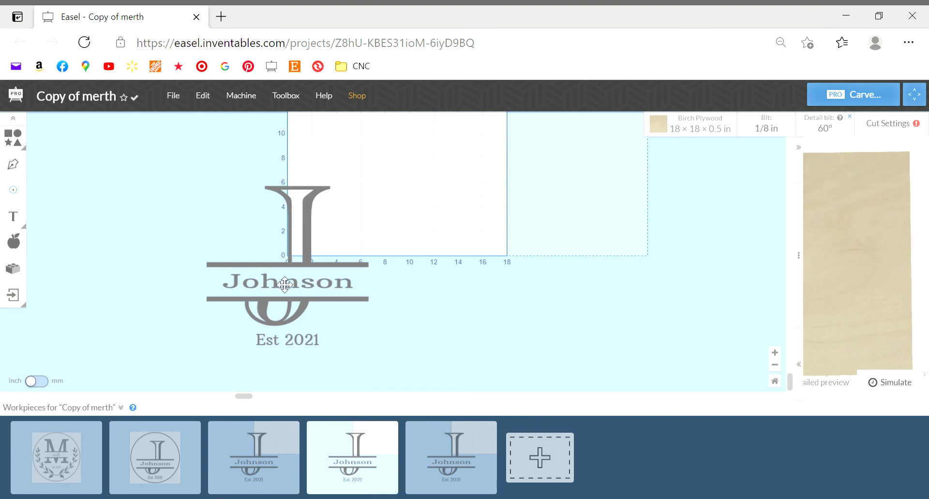
pyautogui.click(287, 282)
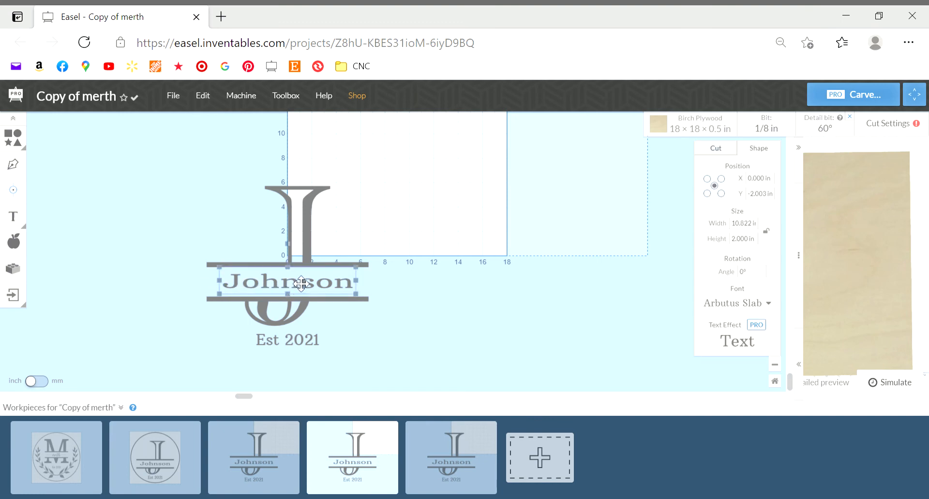
pyautogui.moveTo(104, 469)
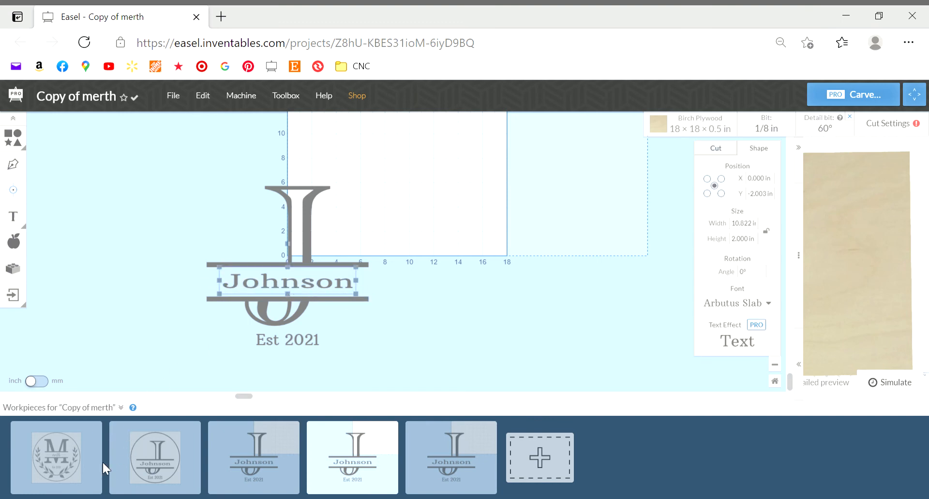
pyautogui.click(56, 456)
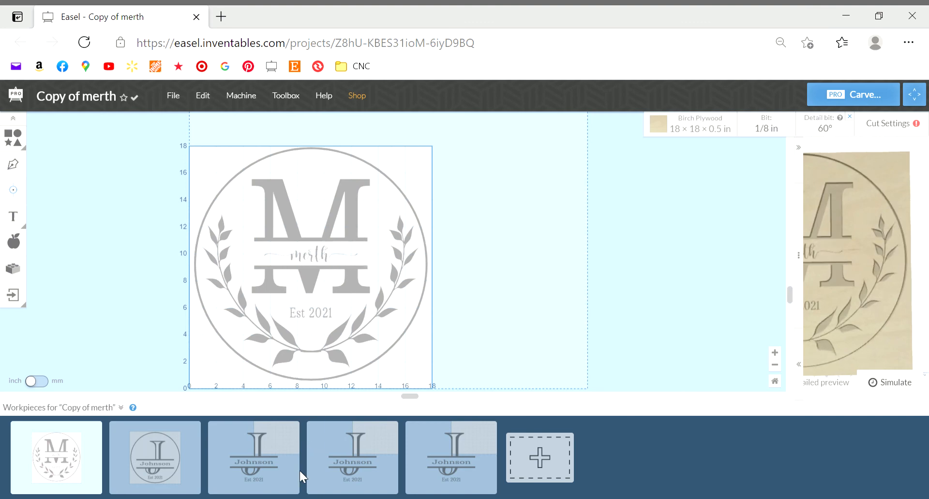
pyautogui.click(352, 457)
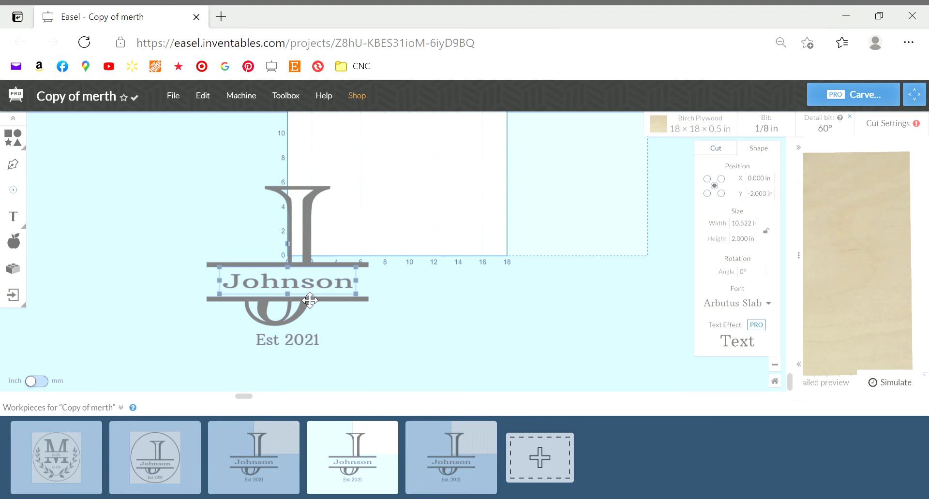
pyautogui.moveTo(318, 341)
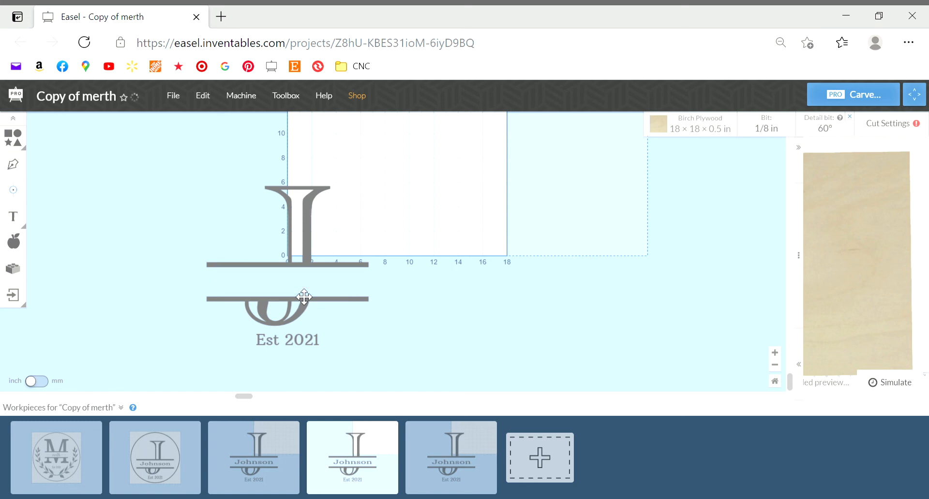
# - Remove the Est 2021 text, leaving only the split J and its bars
pyautogui.click(286, 340)
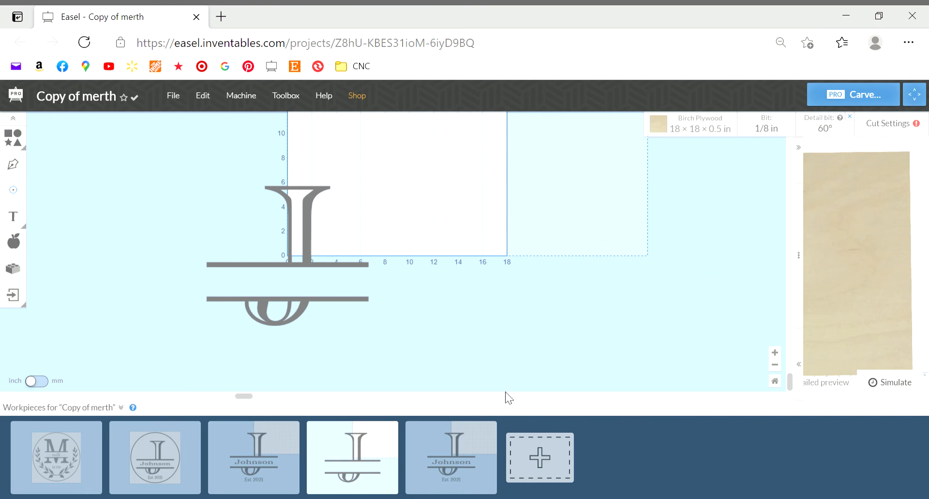
pyautogui.moveTo(844, 129)
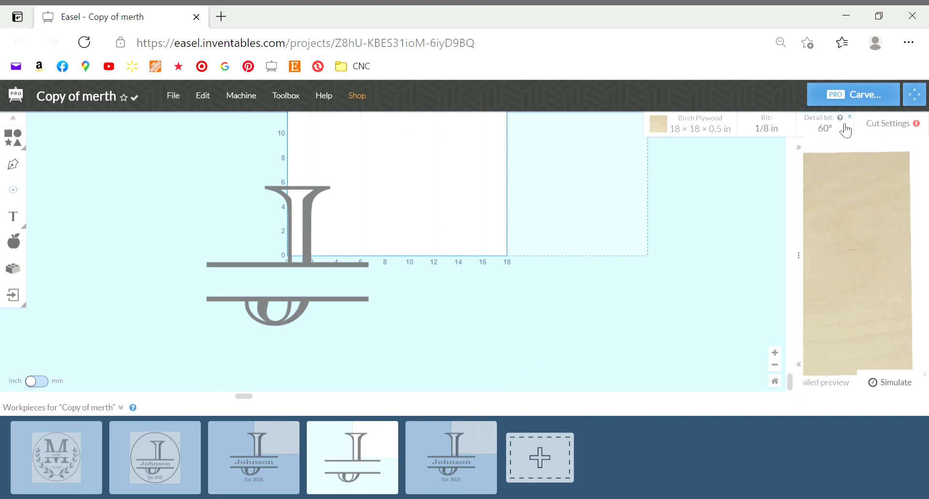
pyautogui.moveTo(856, 161)
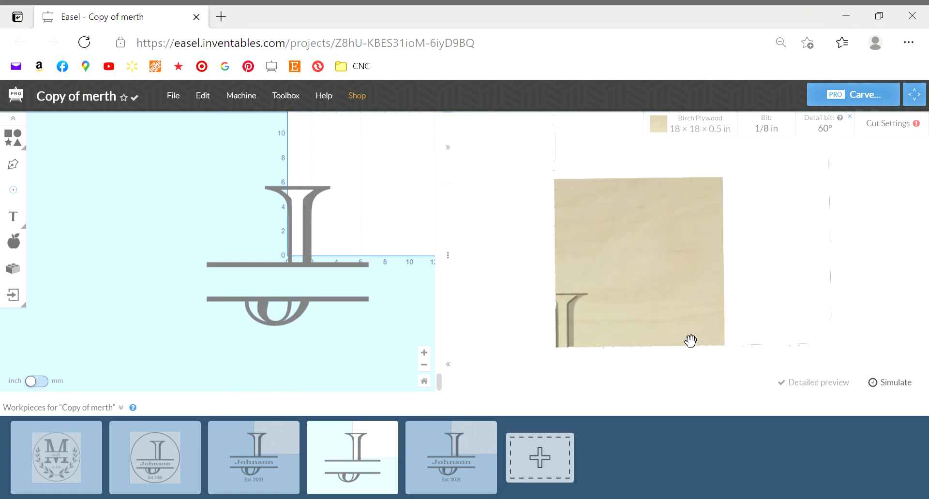
pyautogui.moveTo(463, 260)
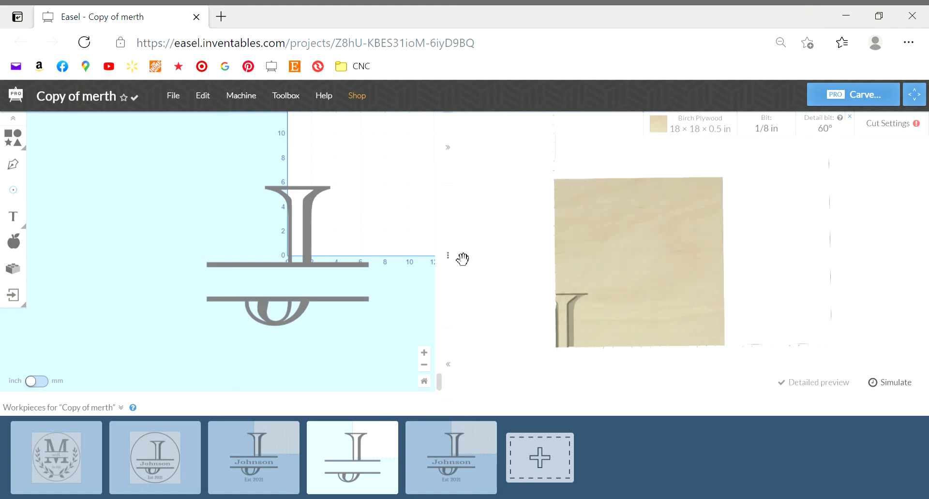
pyautogui.moveTo(555, 258)
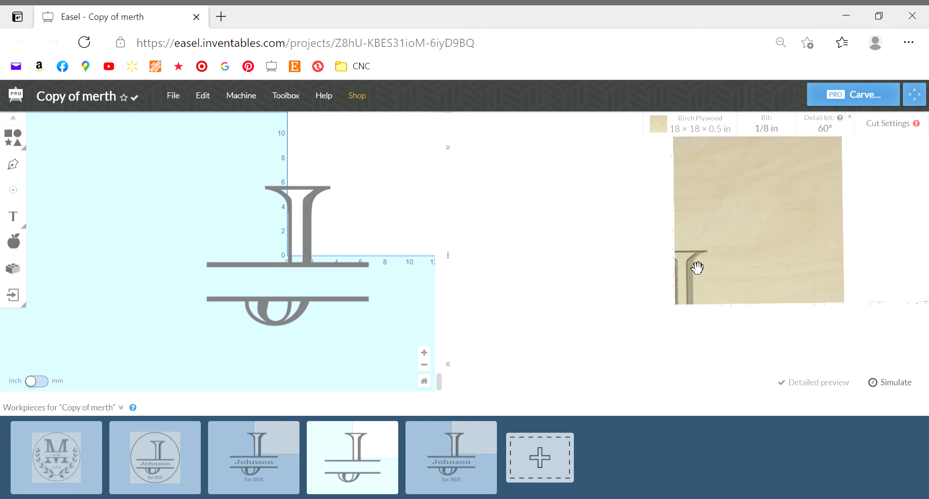
pyautogui.moveTo(621, 250)
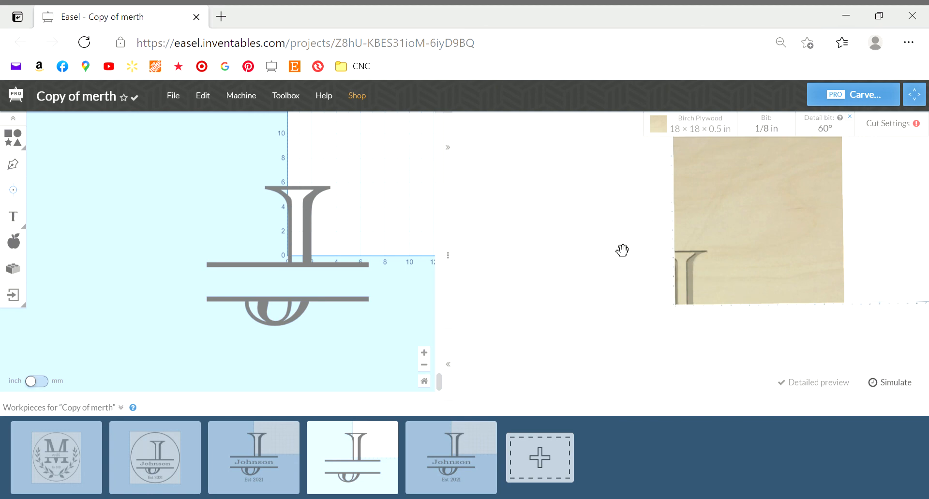
pyautogui.moveTo(692, 394)
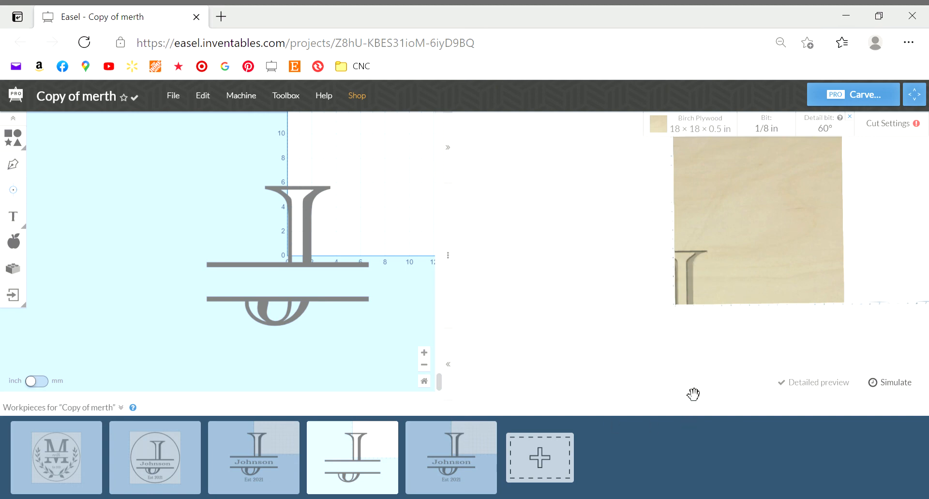
pyautogui.moveTo(688, 366)
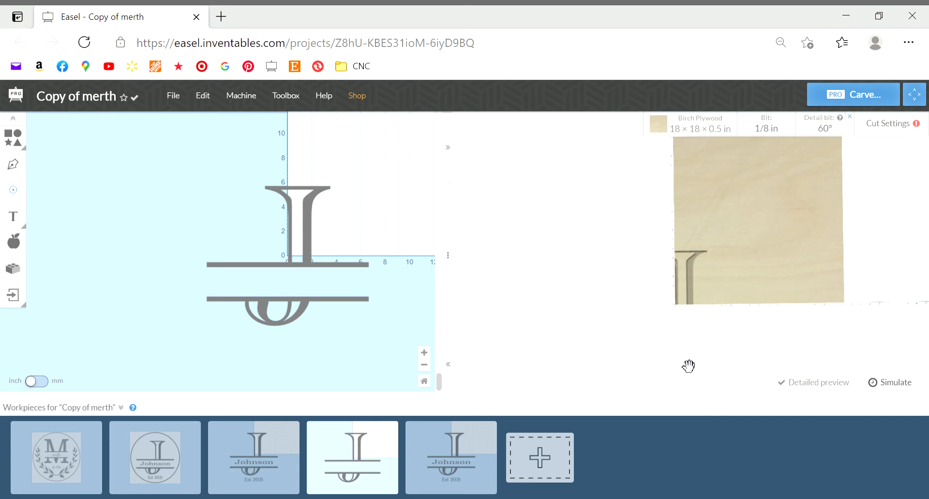
pyautogui.moveTo(711, 227)
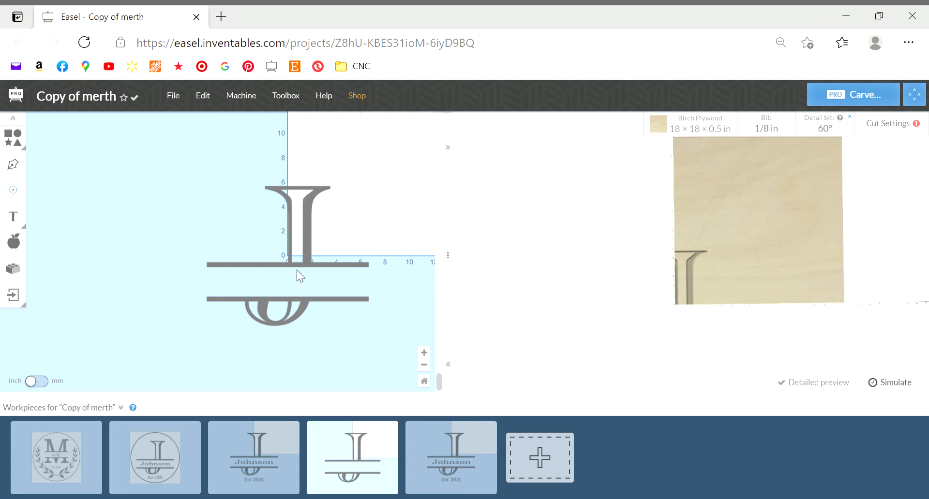
pyautogui.moveTo(258, 290)
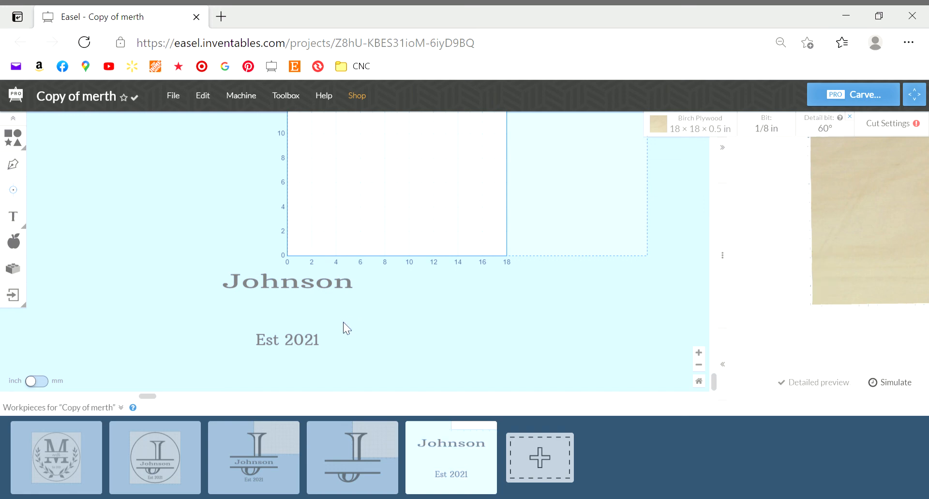
# - Choose the 20° V-bit from the V Bits list for the Johnson text workpiece
pyautogui.click(766, 129)
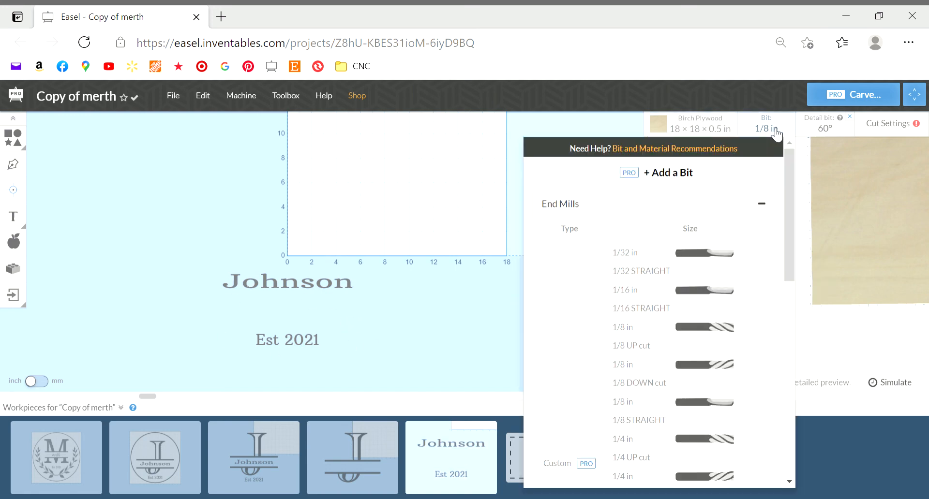
pyautogui.moveTo(734, 435)
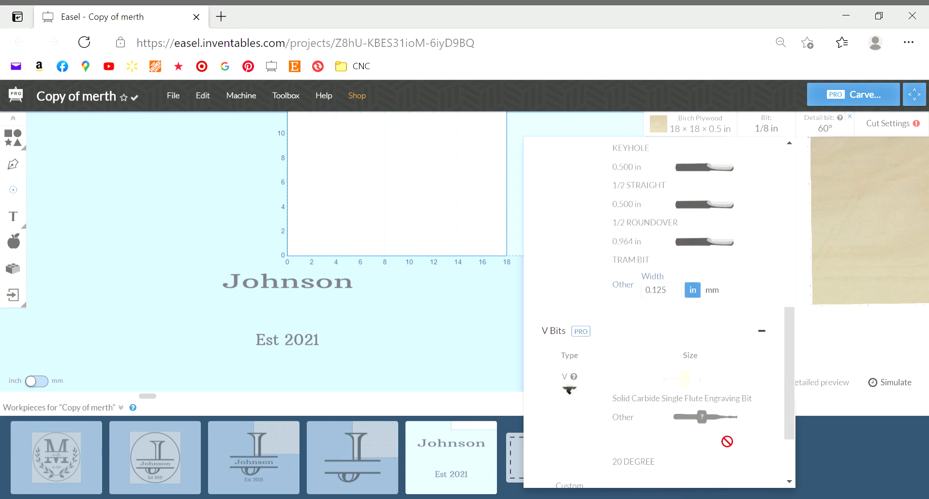
pyautogui.scroll(-3)
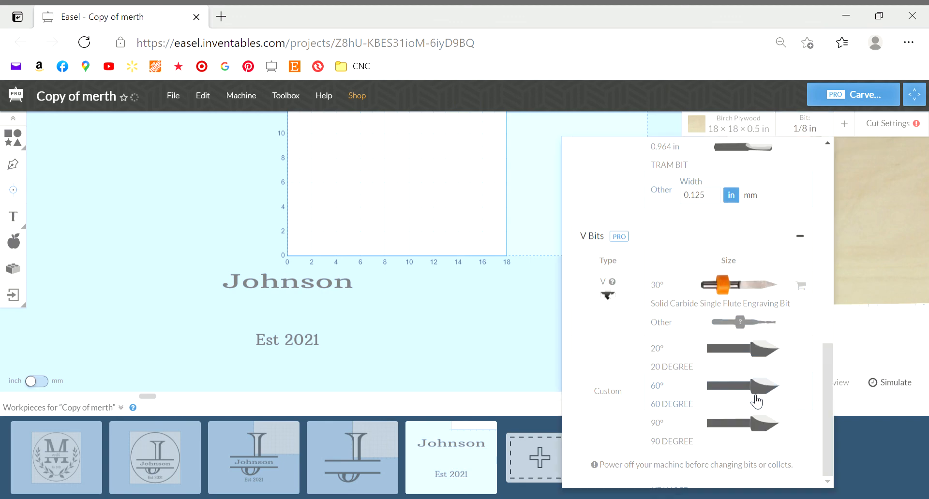
pyautogui.click(740, 390)
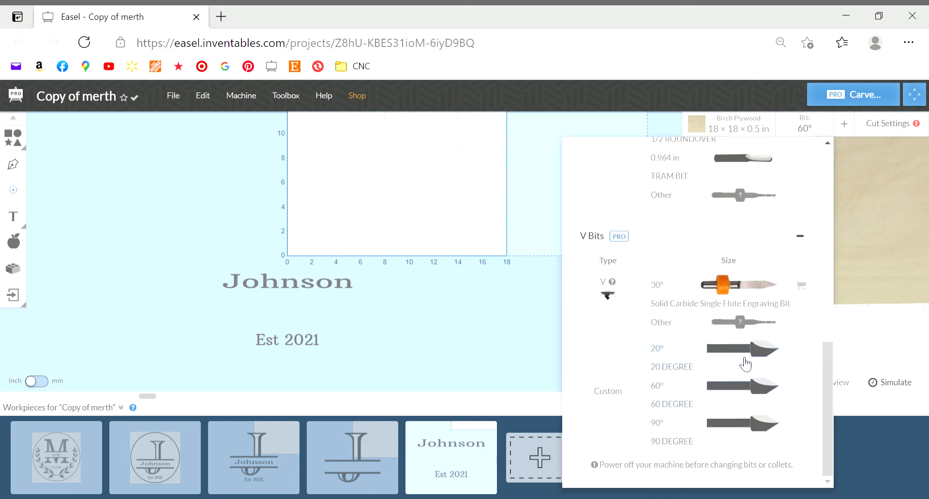
pyautogui.click(742, 349)
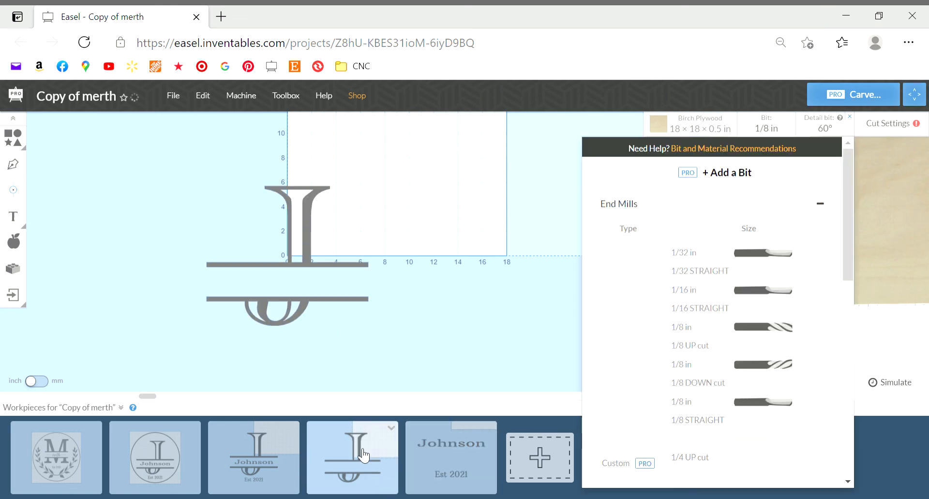
# - Dismiss the bit list and return to the split J workpiece preview
pyautogui.click(352, 457)
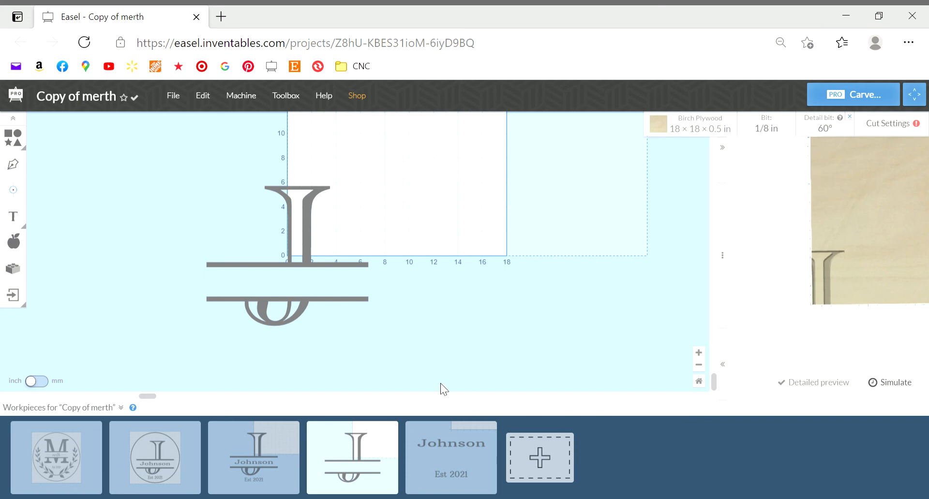
pyautogui.moveTo(287, 347)
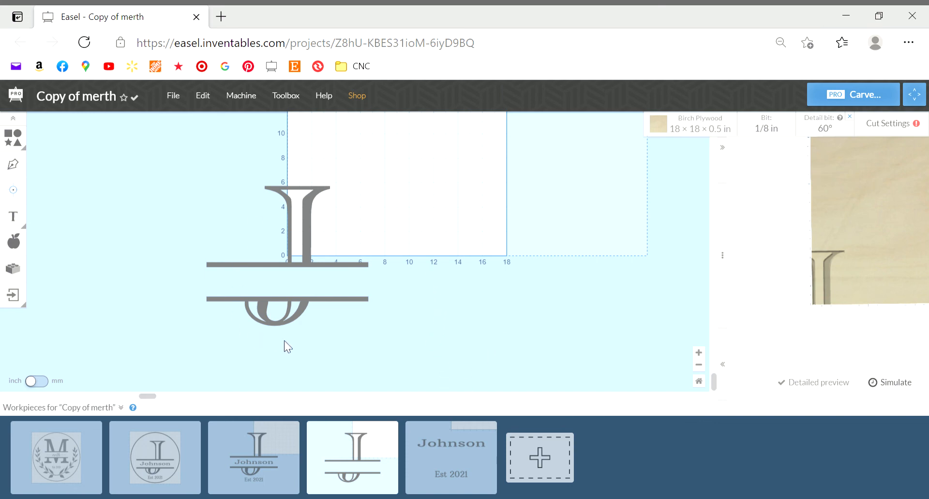
pyautogui.moveTo(327, 349)
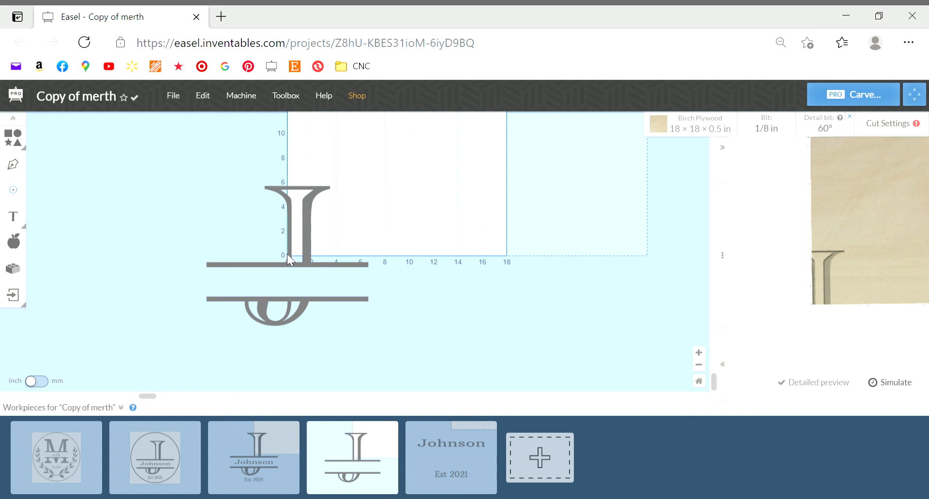
pyautogui.moveTo(299, 159)
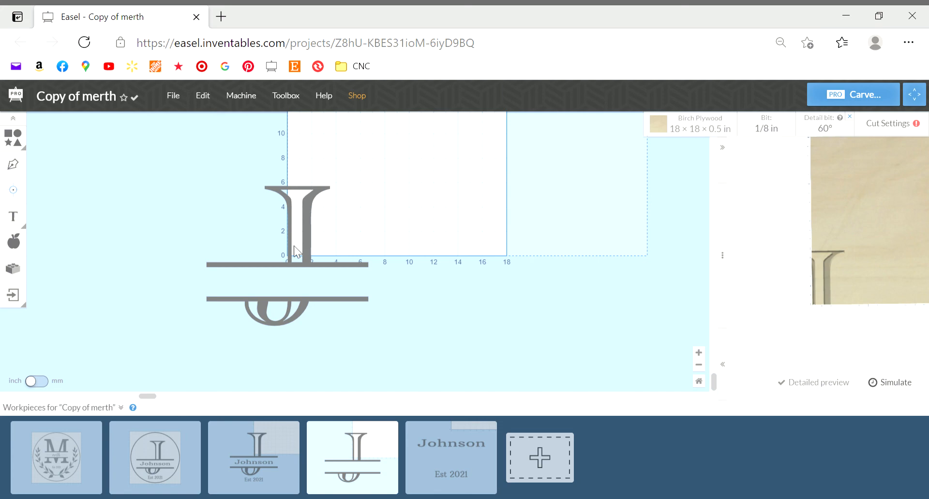
pyautogui.moveTo(235, 208)
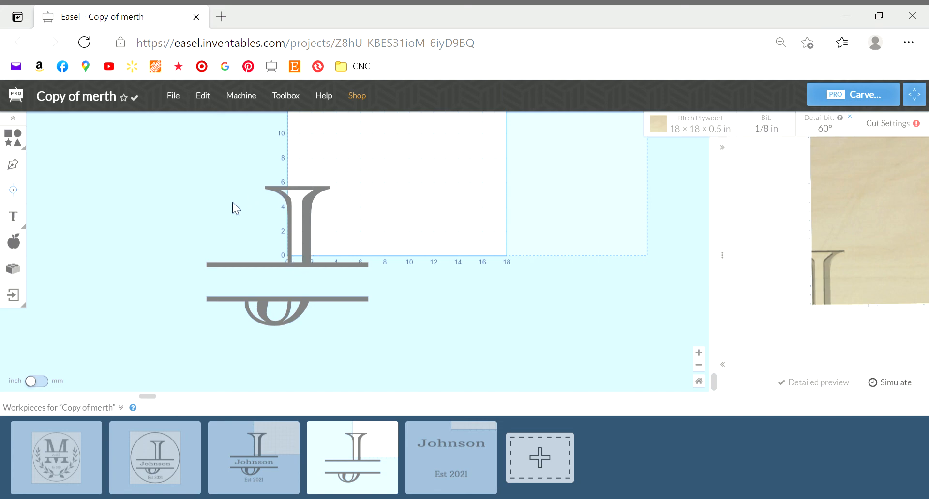
pyautogui.moveTo(222, 279)
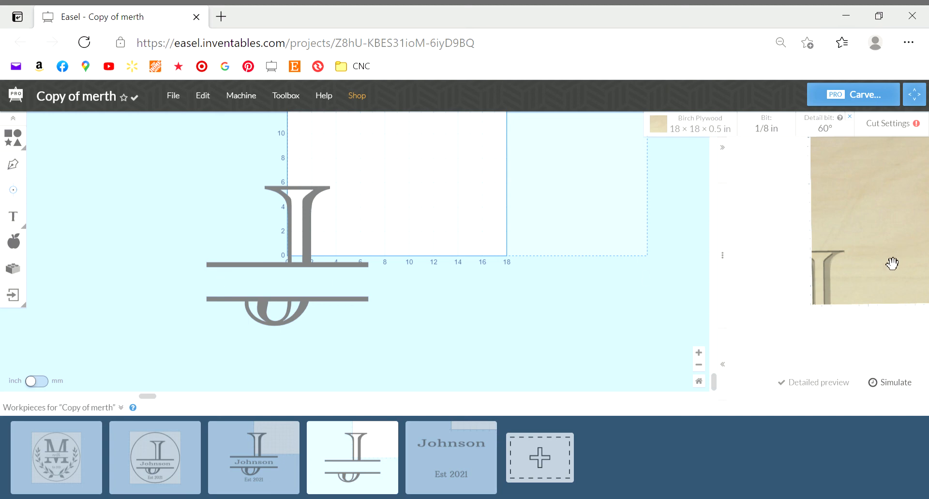
pyautogui.moveTo(812, 251)
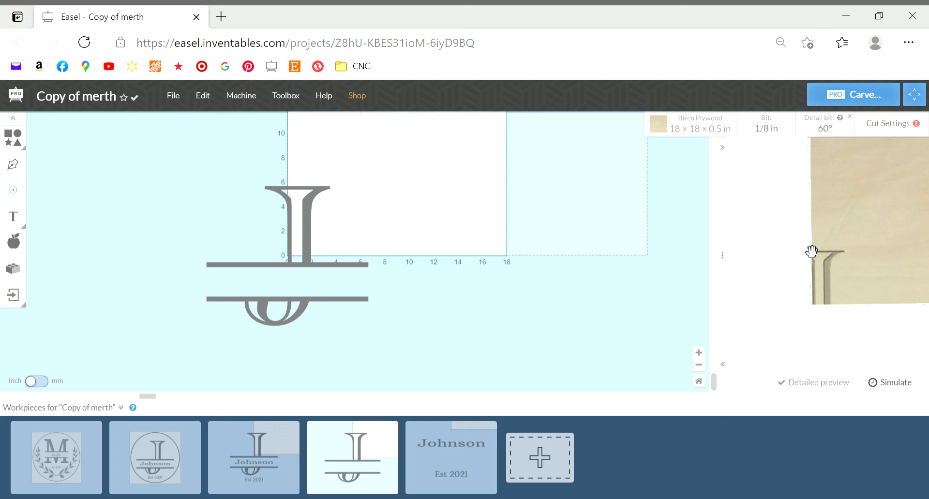
pyautogui.moveTo(219, 350)
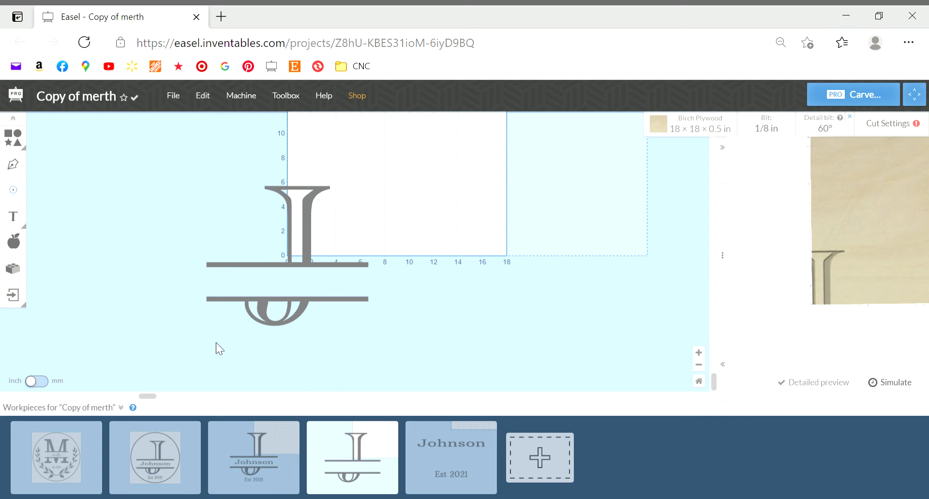
pyautogui.moveTo(454, 273)
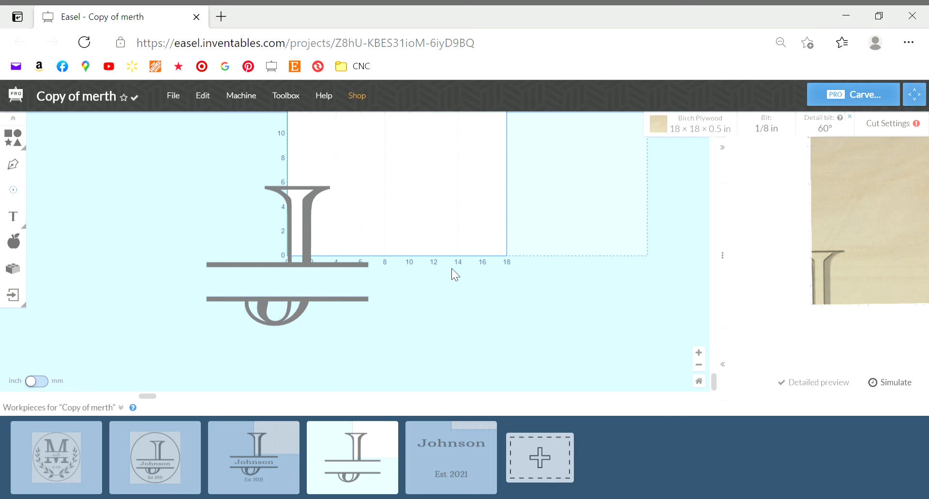
pyautogui.moveTo(397, 242)
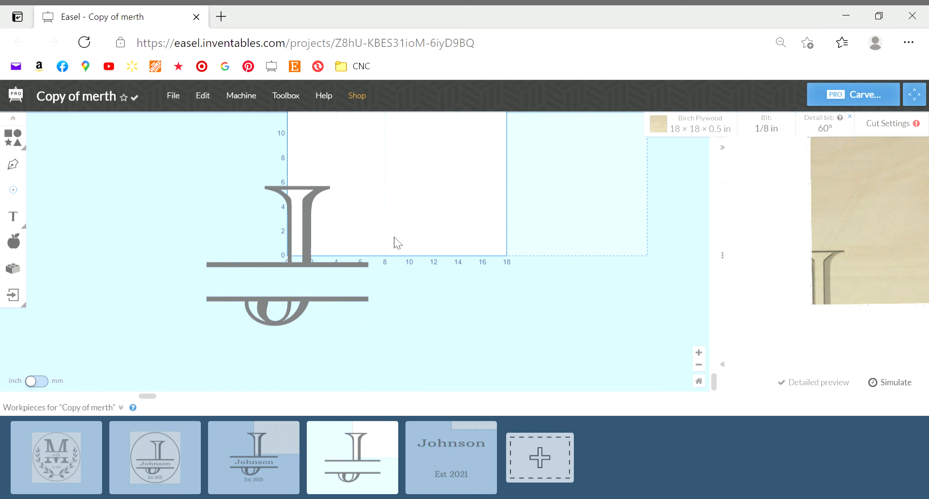
pyautogui.moveTo(466, 419)
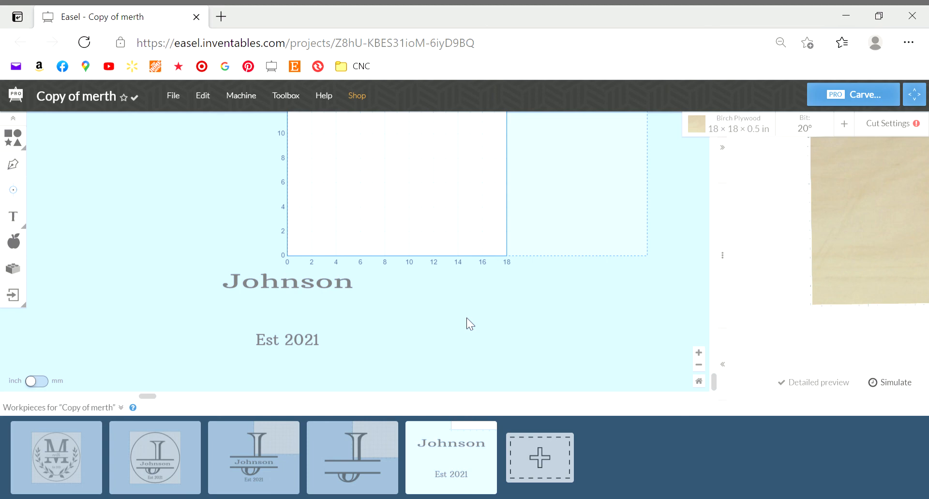
pyautogui.moveTo(446, 326)
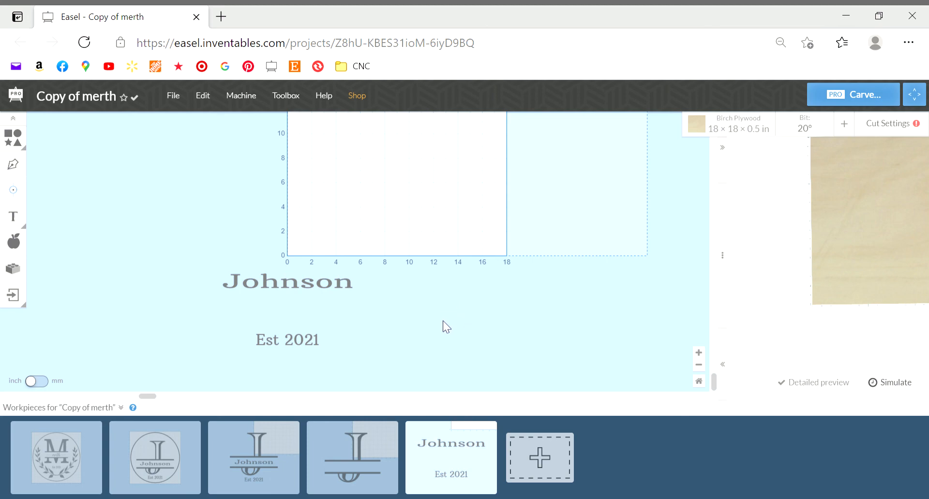
pyautogui.moveTo(444, 332)
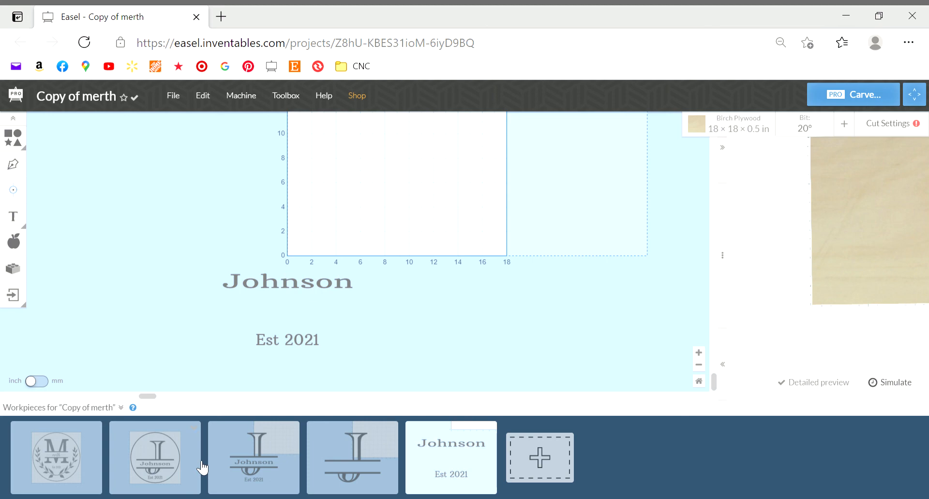
pyautogui.moveTo(364, 312)
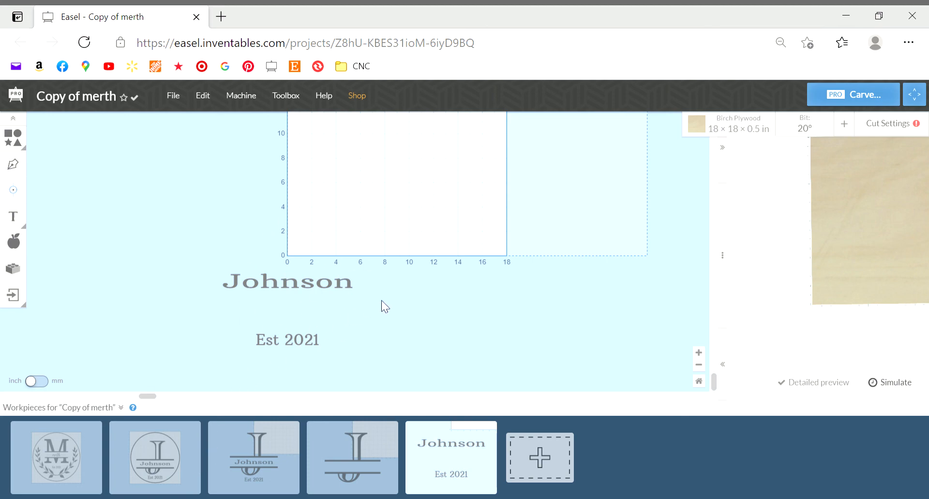
pyautogui.moveTo(396, 305)
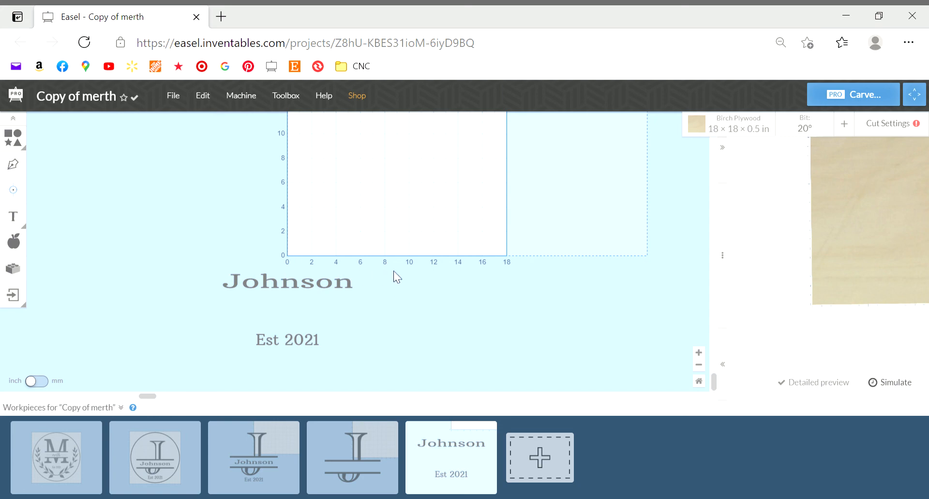
pyautogui.moveTo(396, 298)
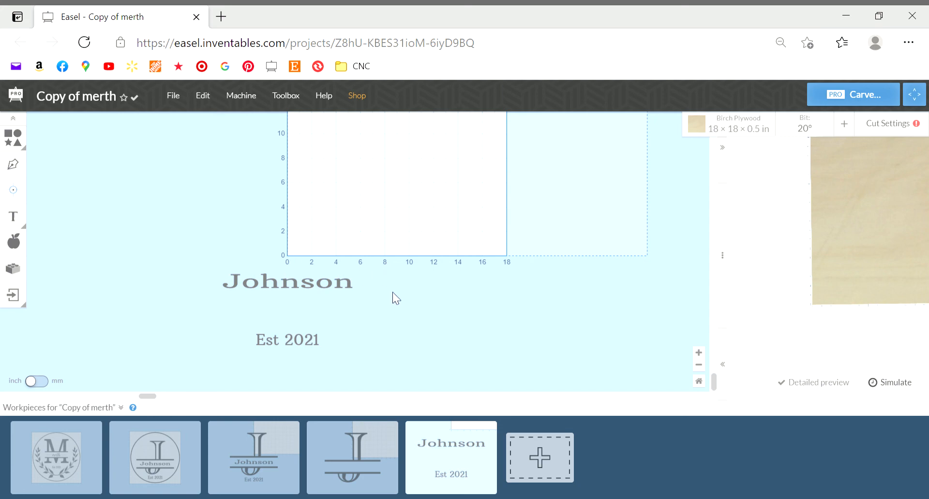